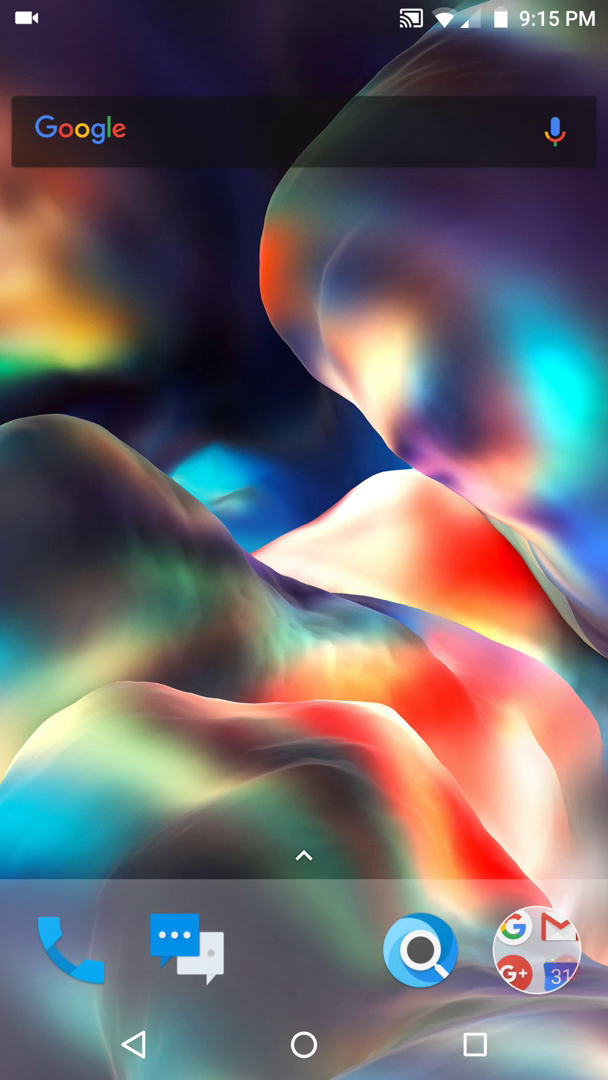
Open the app drawer, then reach Settings through the quick settings gear.
left_click(304, 856)
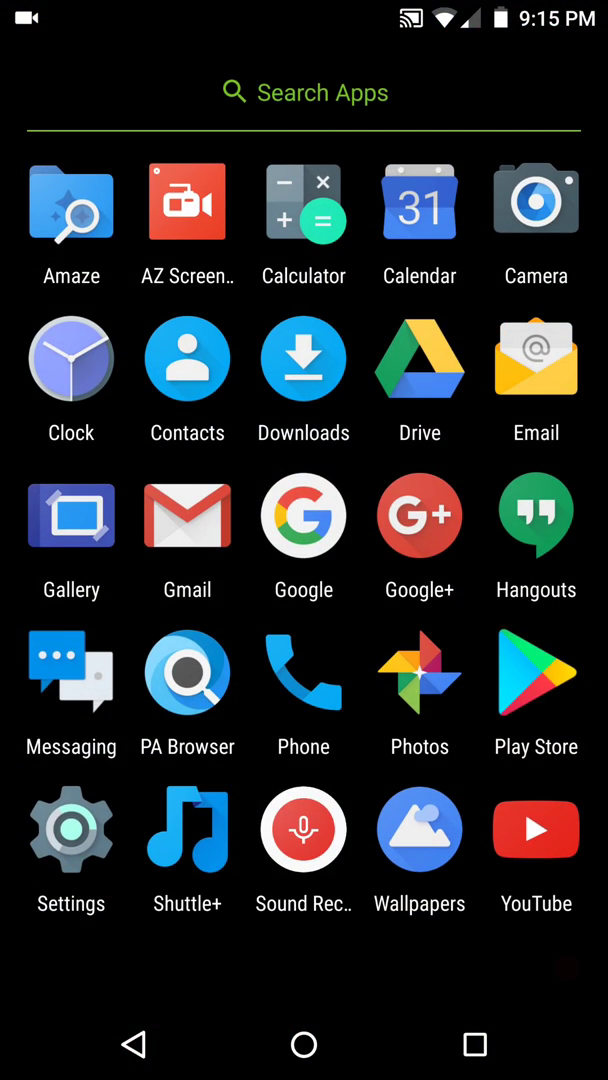
left_click(303, 1044)
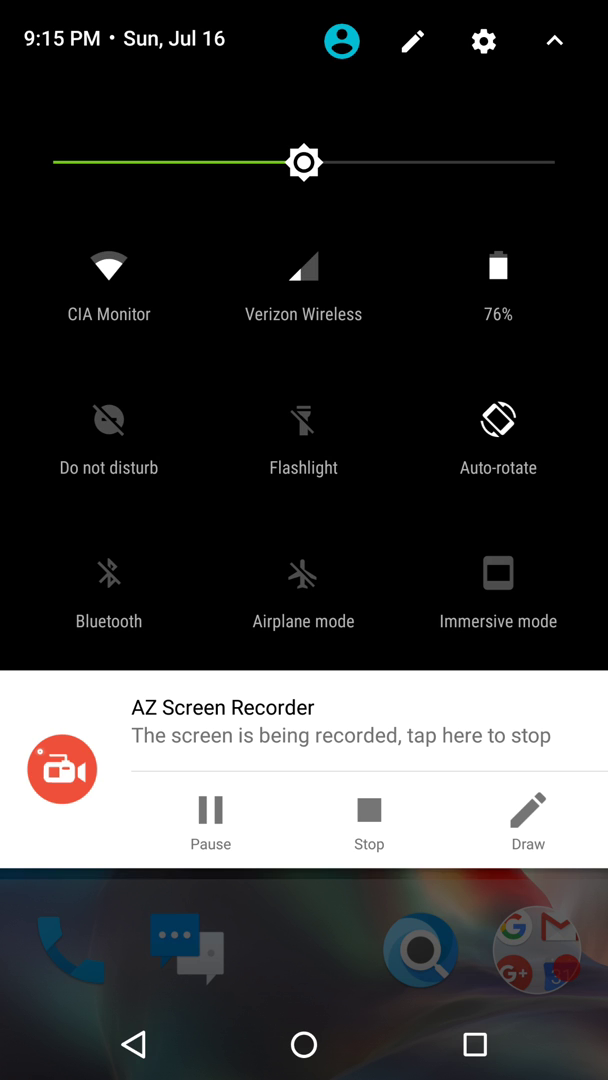
left_click(483, 41)
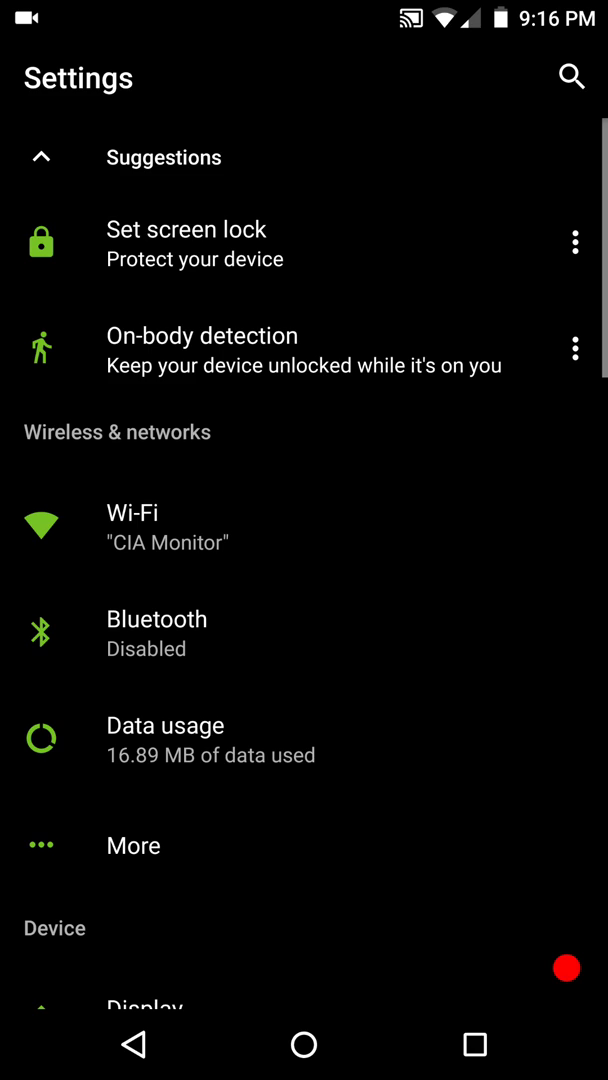
View About phone: Nexus 6, Android 7.1.2, Paranoid Android 7.2.0-RELEASE.
scroll("down", 3)
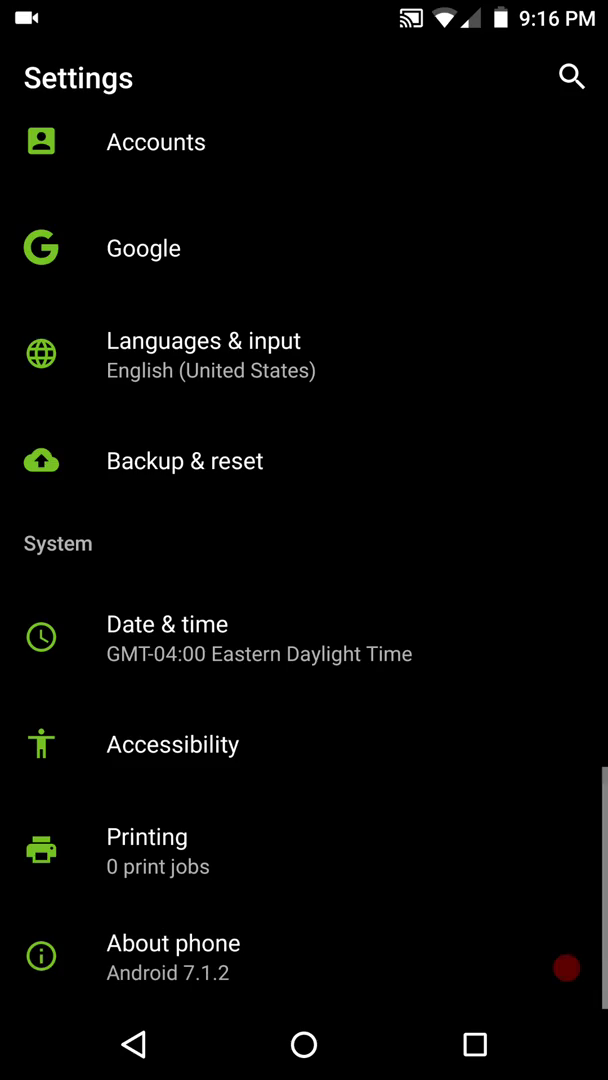
scroll("up", 3)
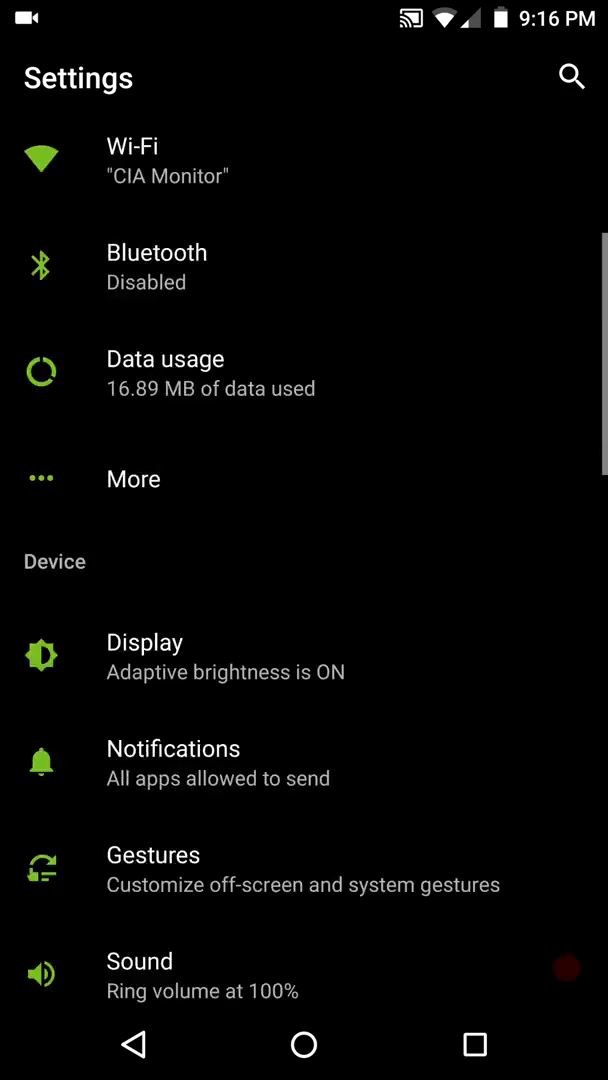
scroll("down", 3)
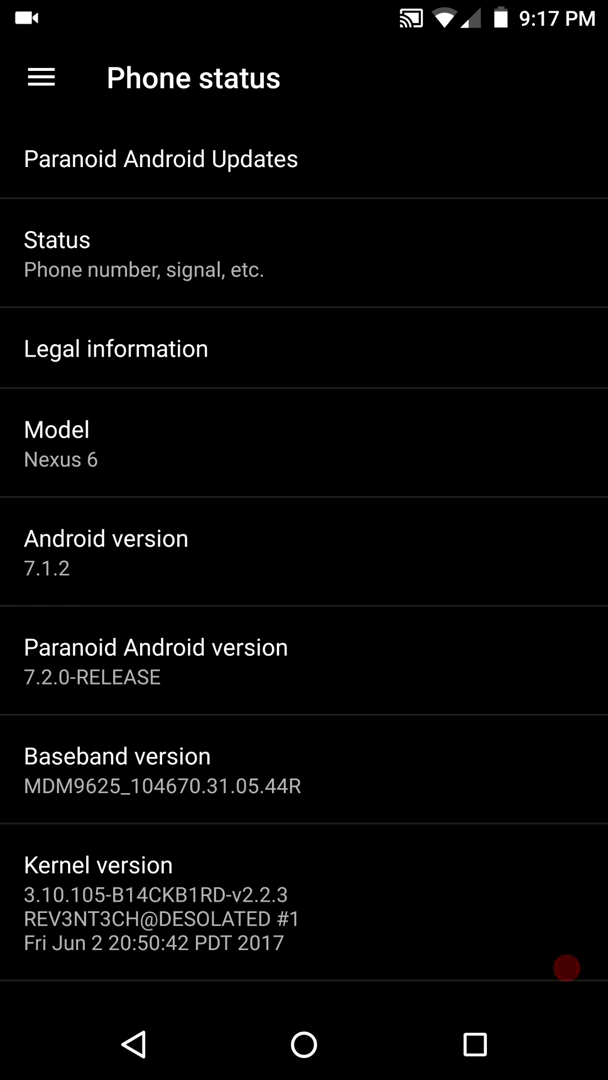
Scroll through the Phone status details, then go back to the main Settings list.
scroll("down", 3)
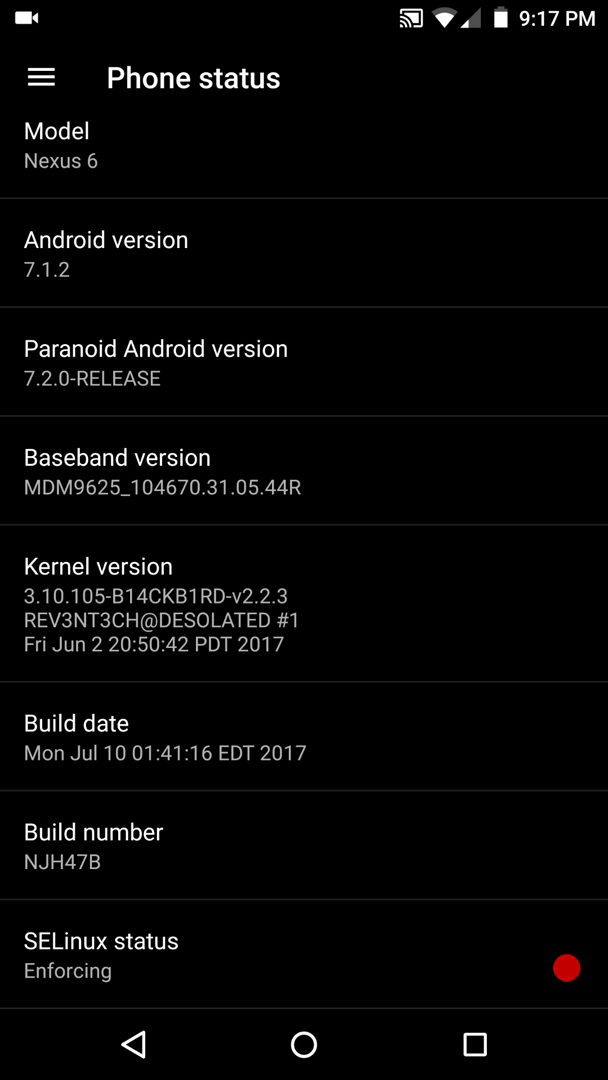
scroll("down", 3)
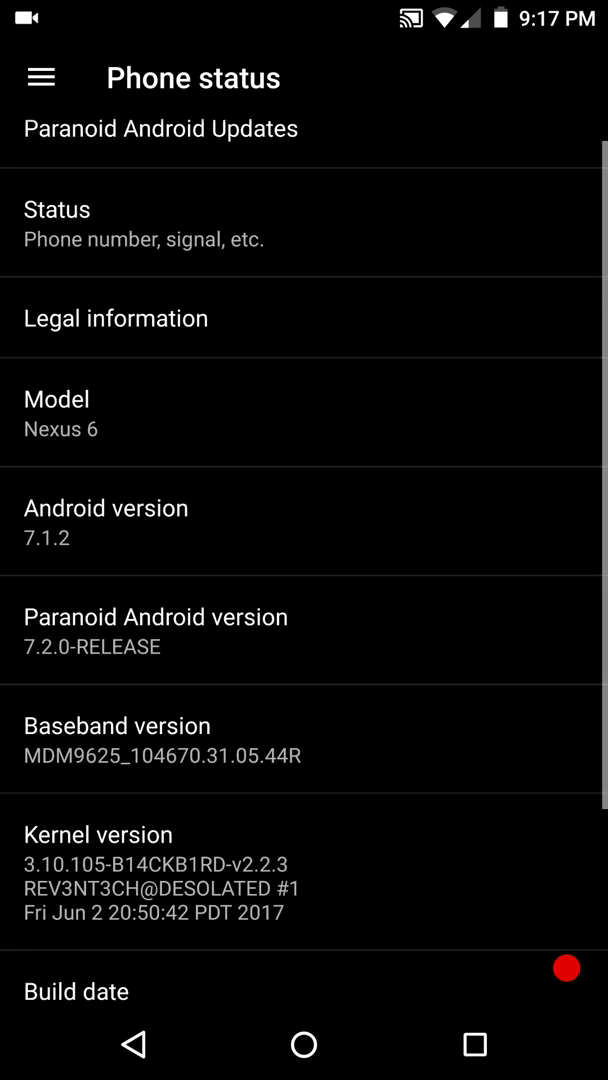
scroll("down", 3)
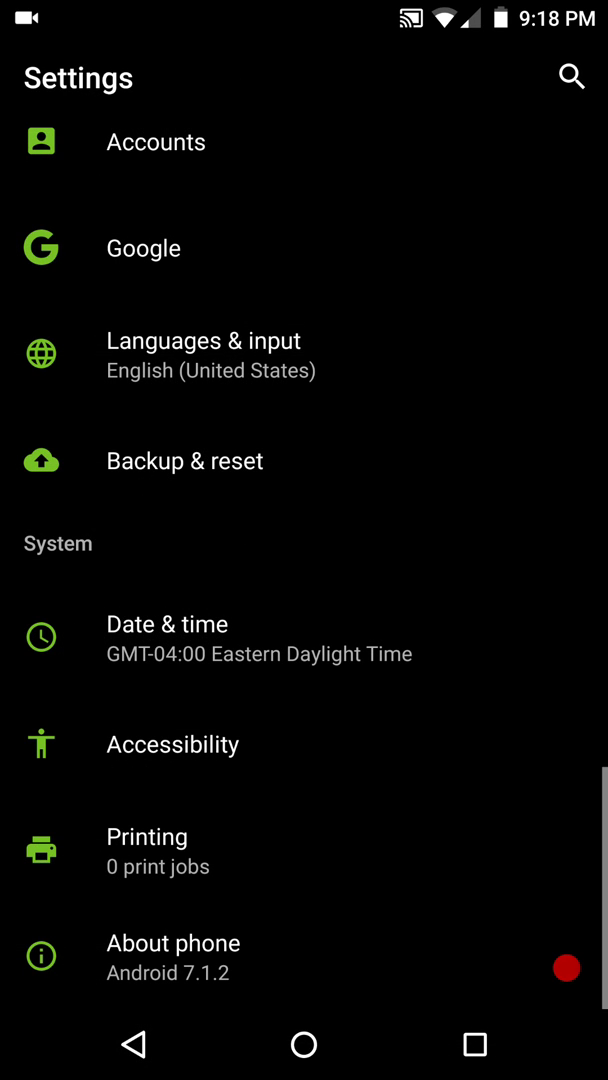
Go from Display to Color engine's Theme, showing the Dark primary color picker.
scroll("up", 3)
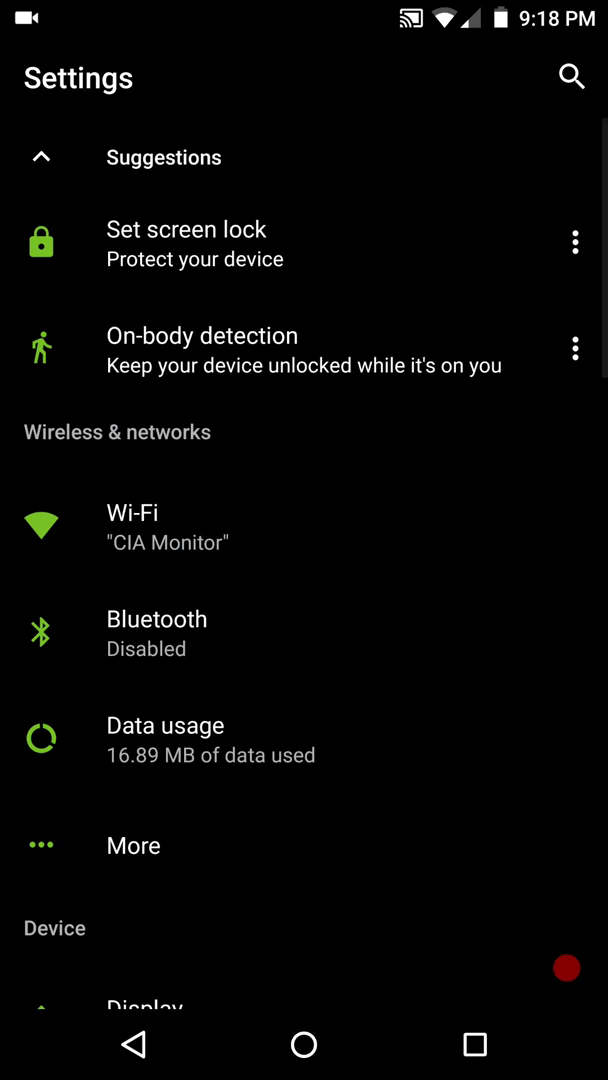
scroll("down", 3)
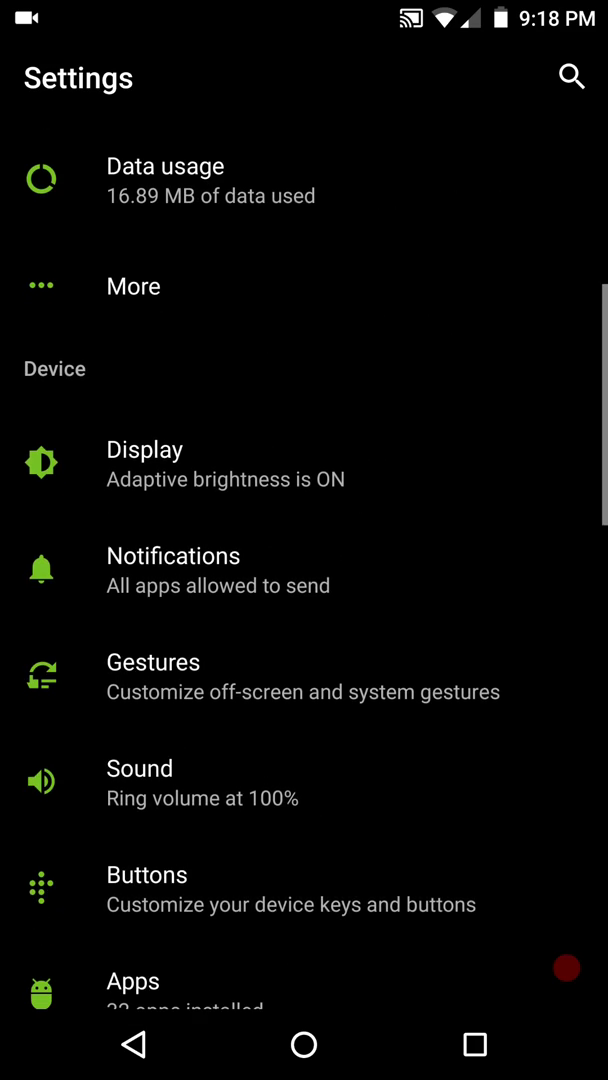
scroll("up", 3)
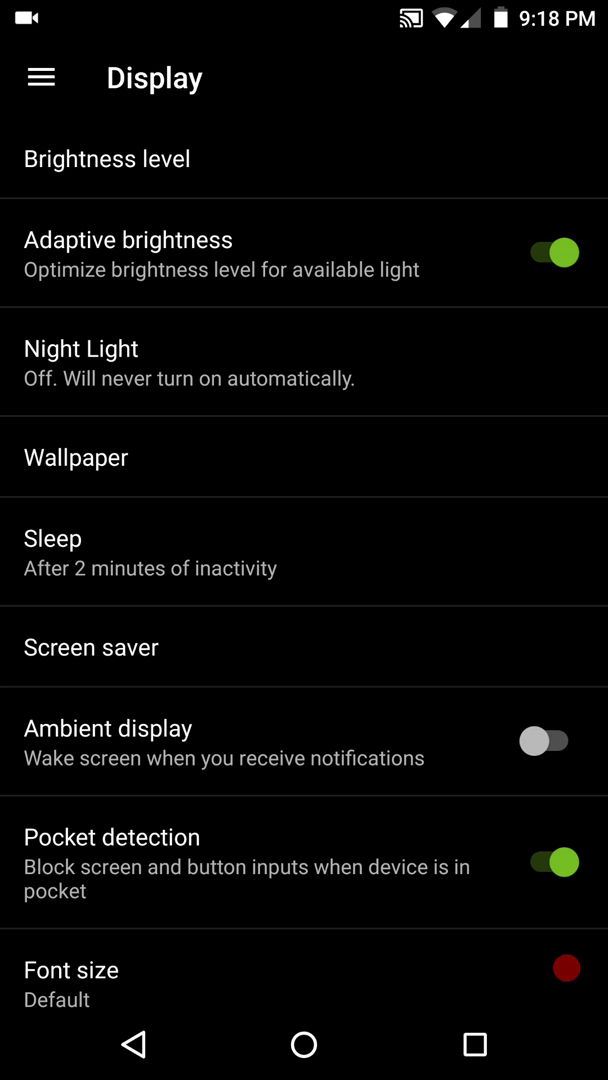
scroll("down", 3)
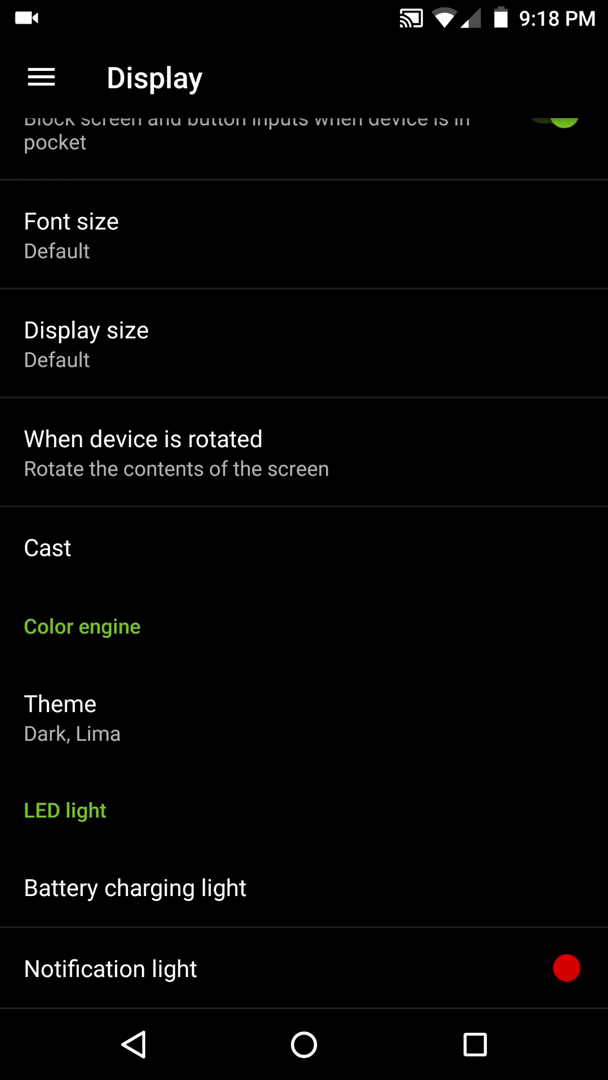
left_click(300, 717)
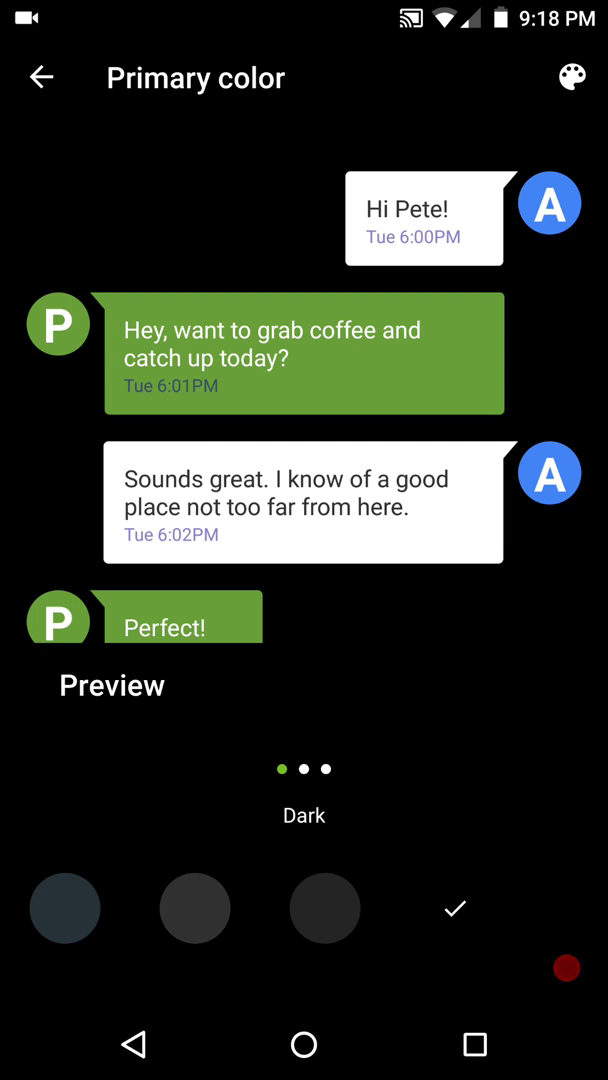
Set the theme's primary color from Dark to light Default, then return to Display.
scroll("left", 3)
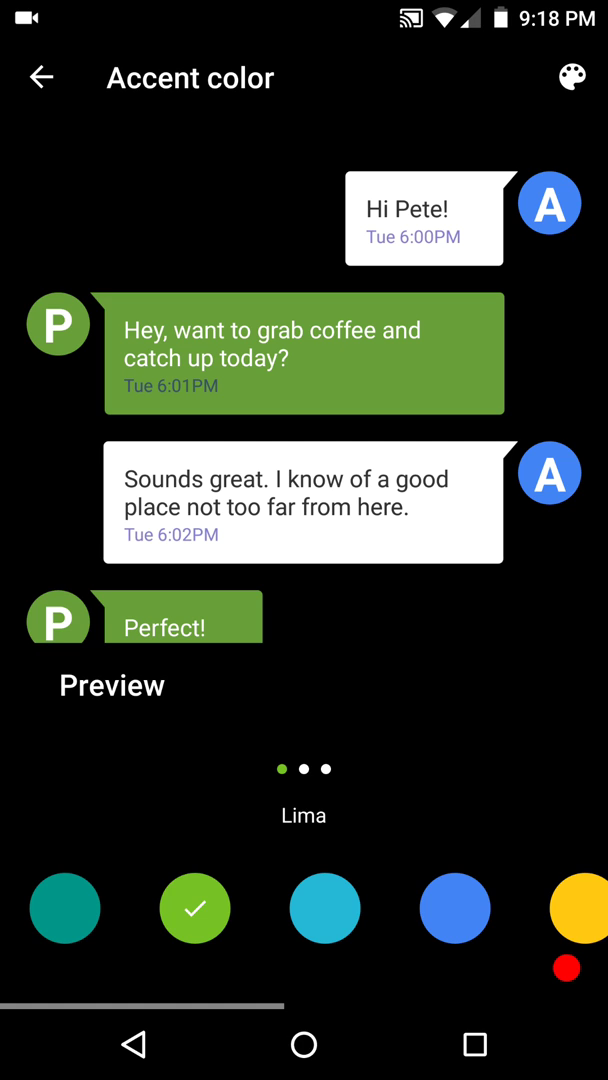
left_click(41, 77)
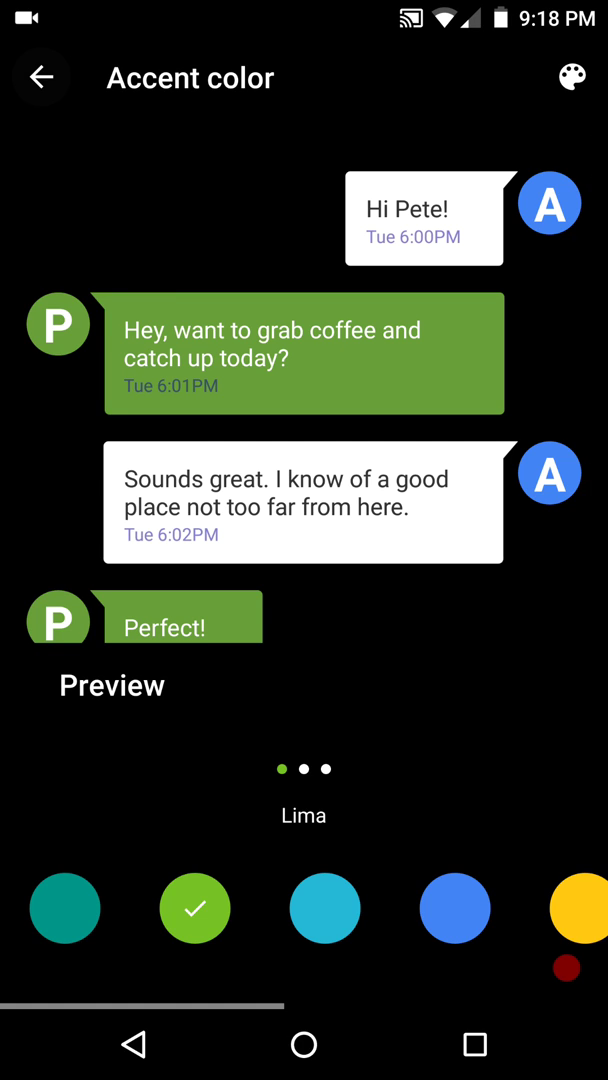
left_click(41, 77)
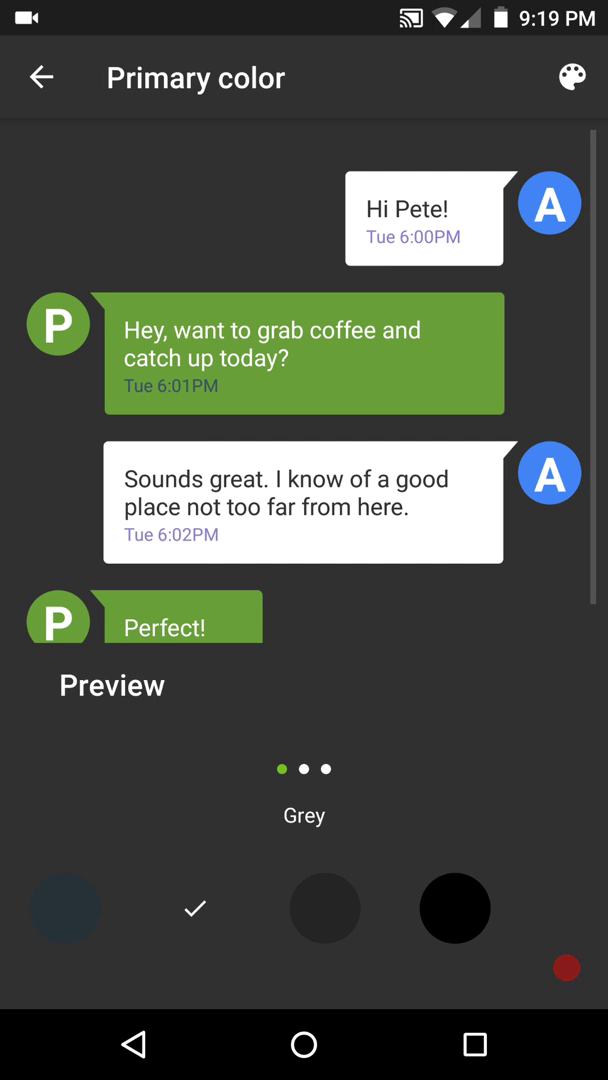
left_click(65, 908)
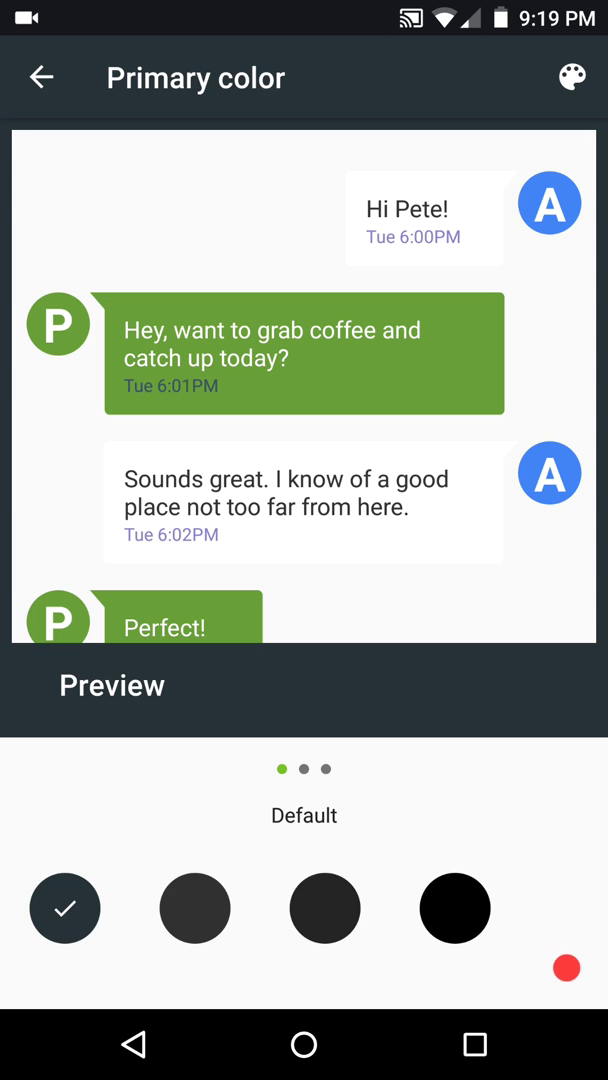
left_click(40, 77)
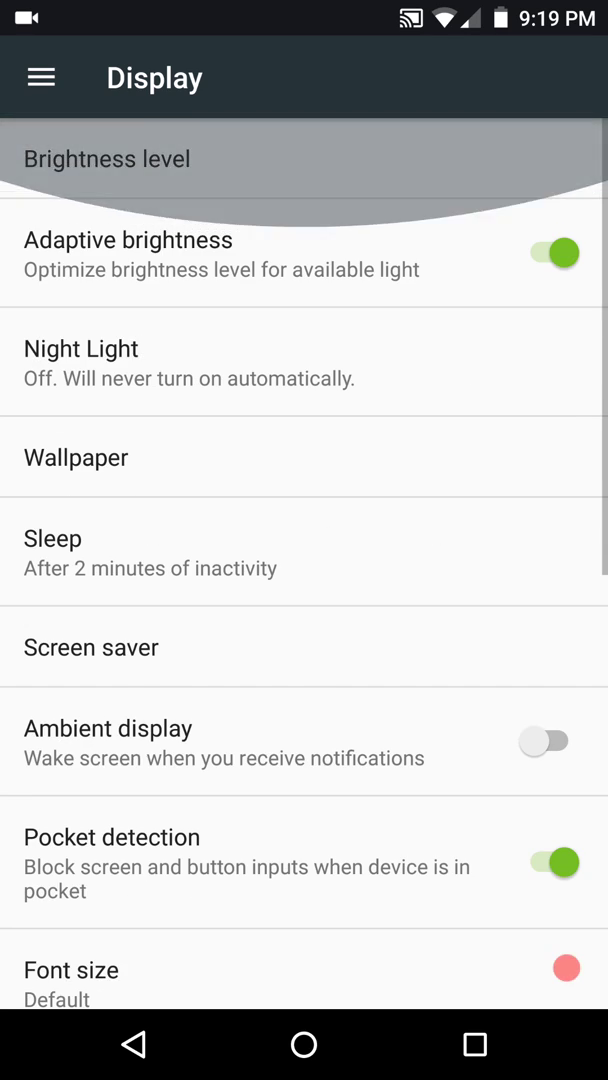
Reopen Theme's Accent color picker through the navigation drawer.
left_click(41, 77)
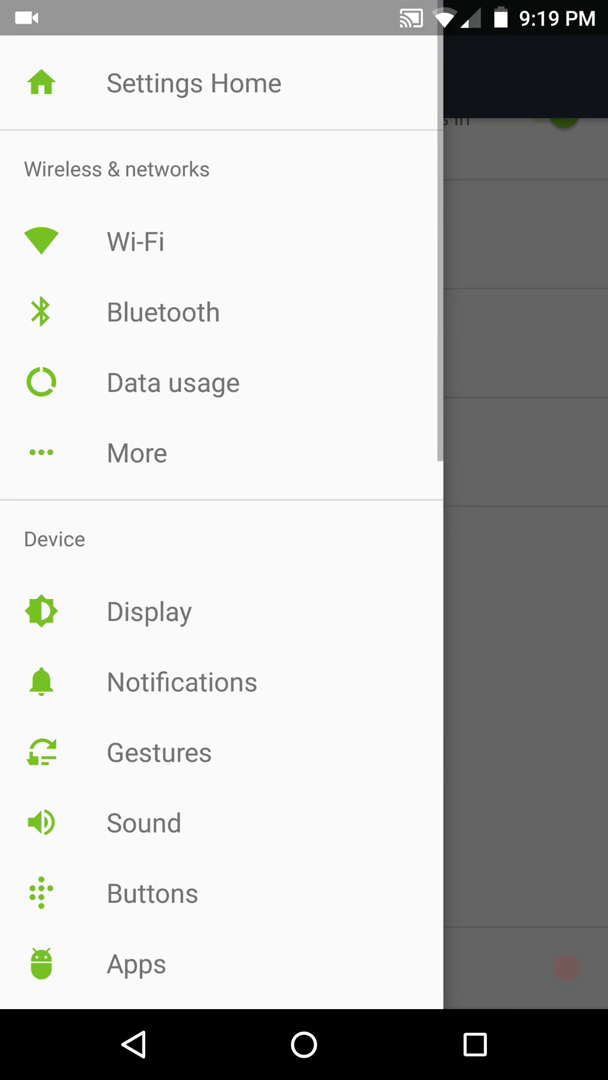
left_click(148, 611)
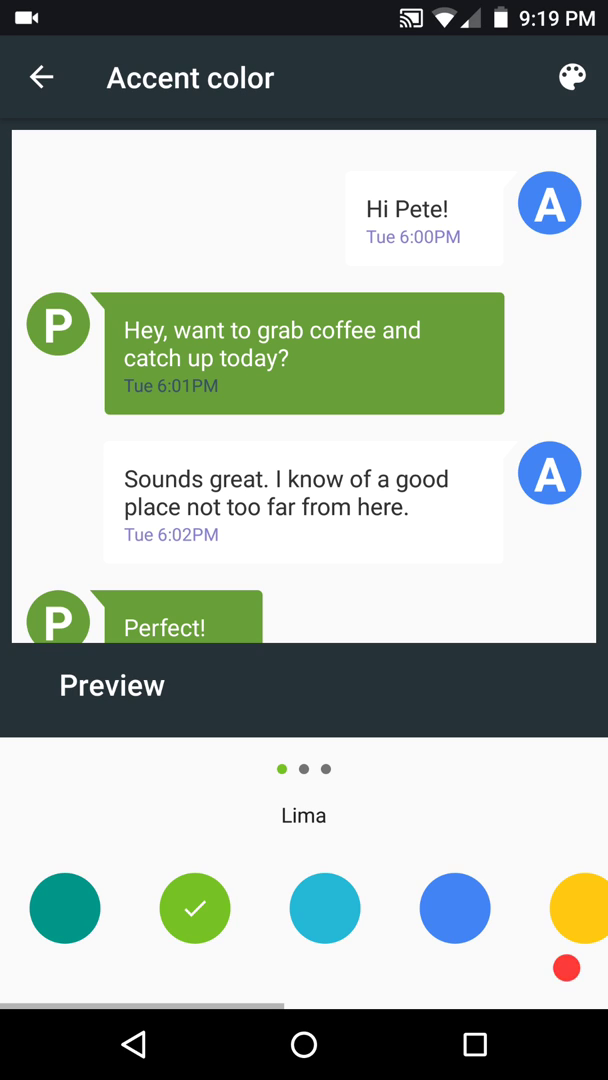
Preview accent swatches such as Vermilion and Supernova, then select Lima green.
scroll("left", 3)
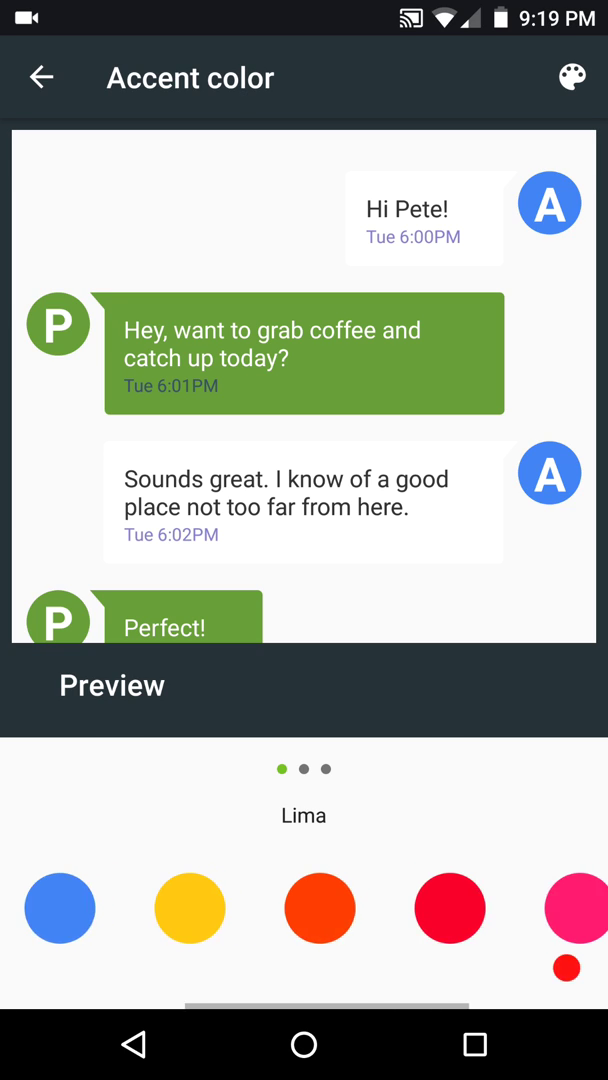
scroll("left", 3)
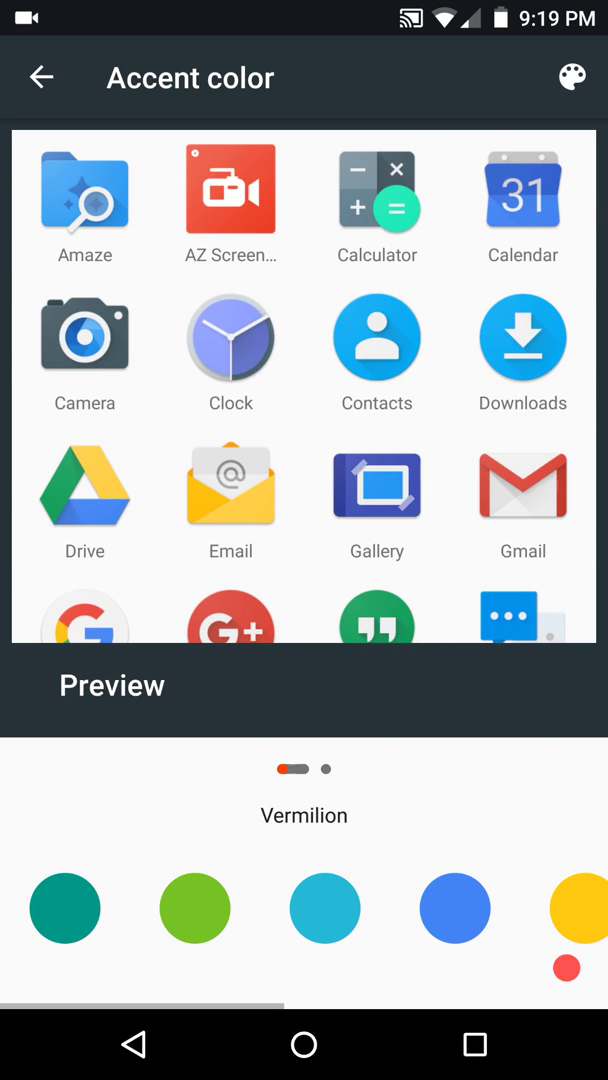
scroll("left", 3)
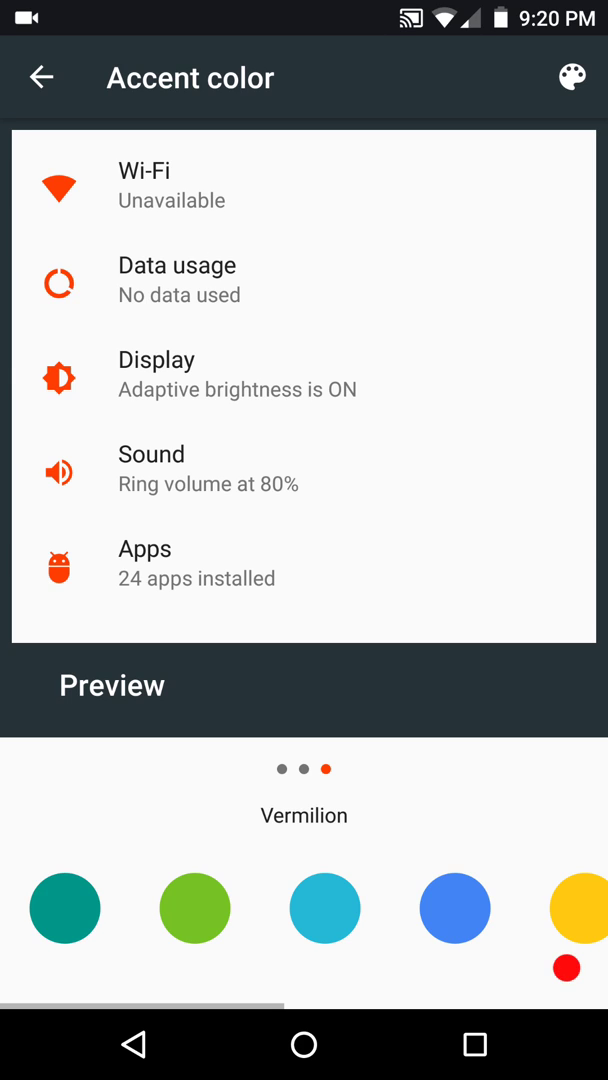
scroll("left", 3)
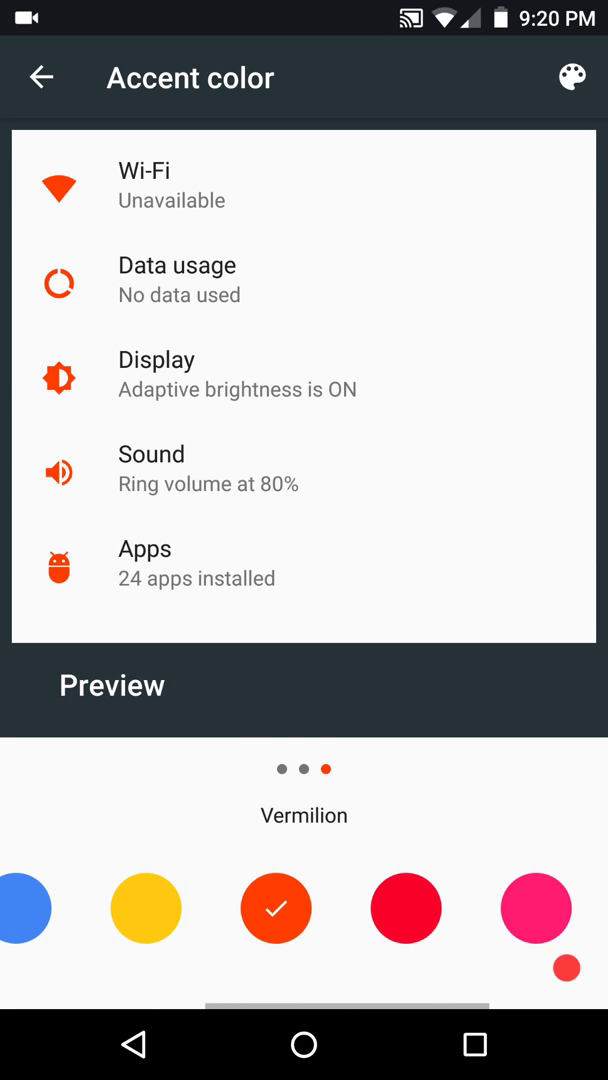
scroll("left", 3)
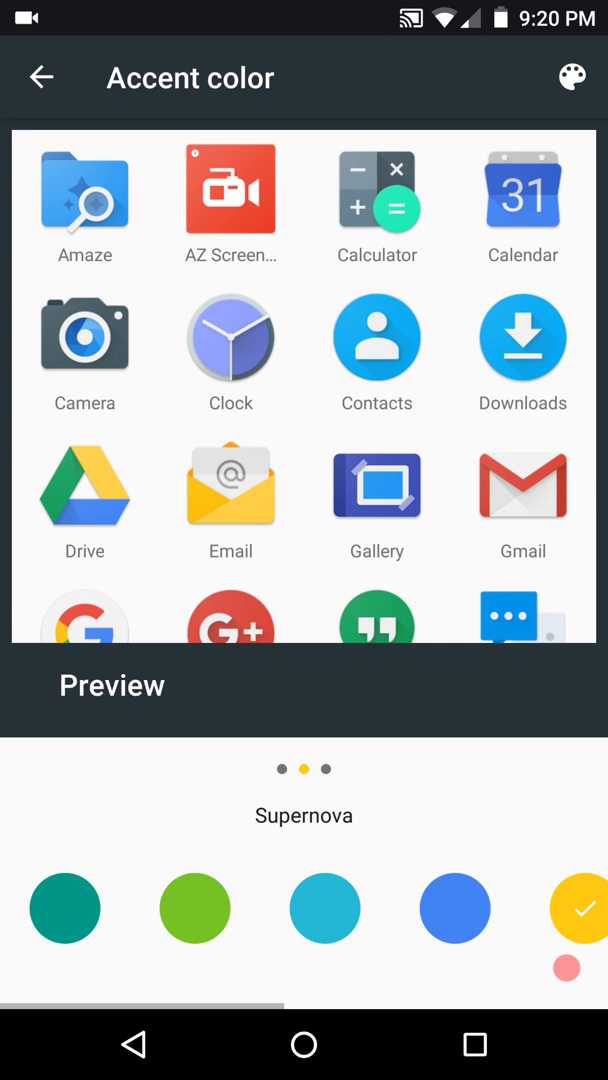
left_click(40, 77)
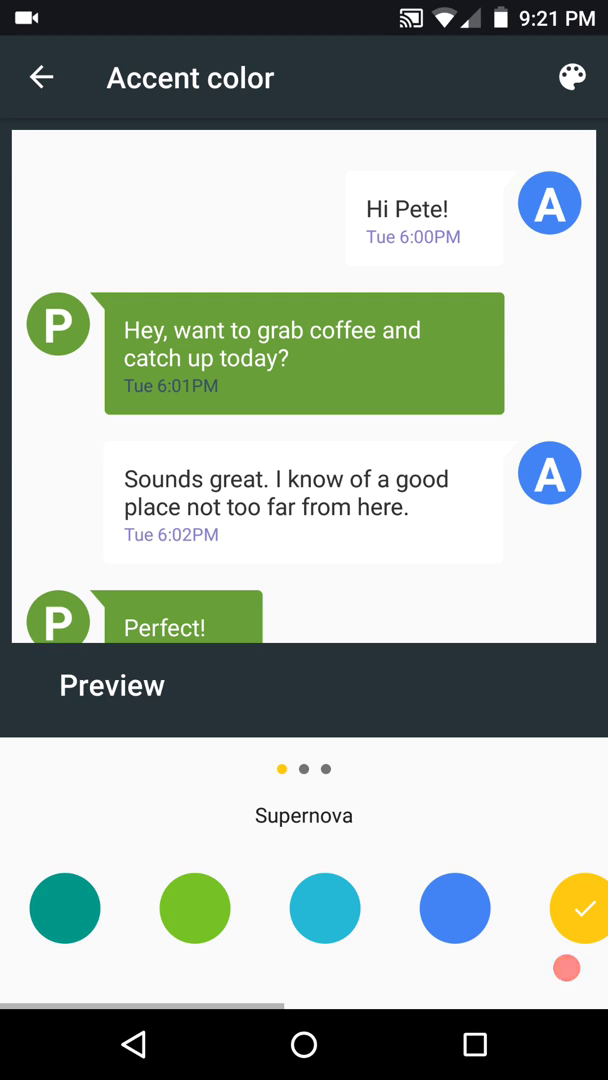
left_click(195, 908)
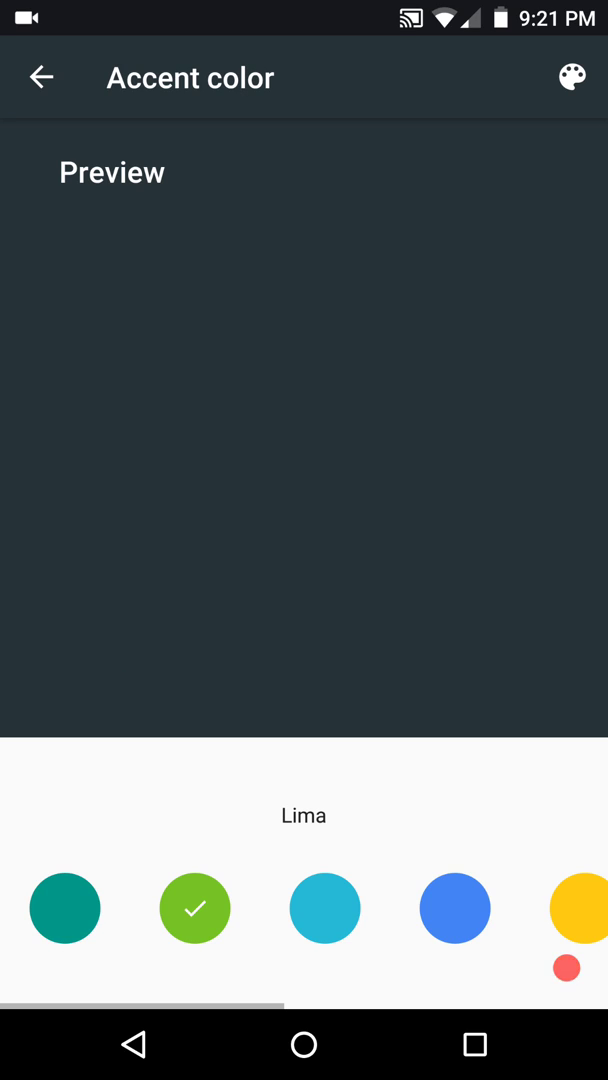
left_click(41, 77)
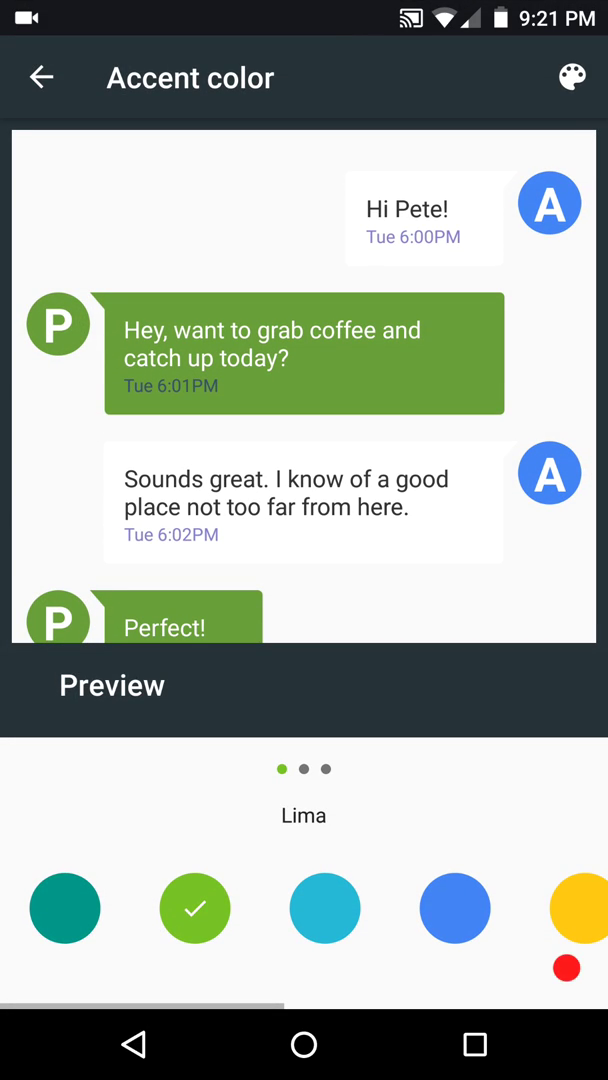
Back out from Accent color through Display to the main Settings list.
left_click(41, 77)
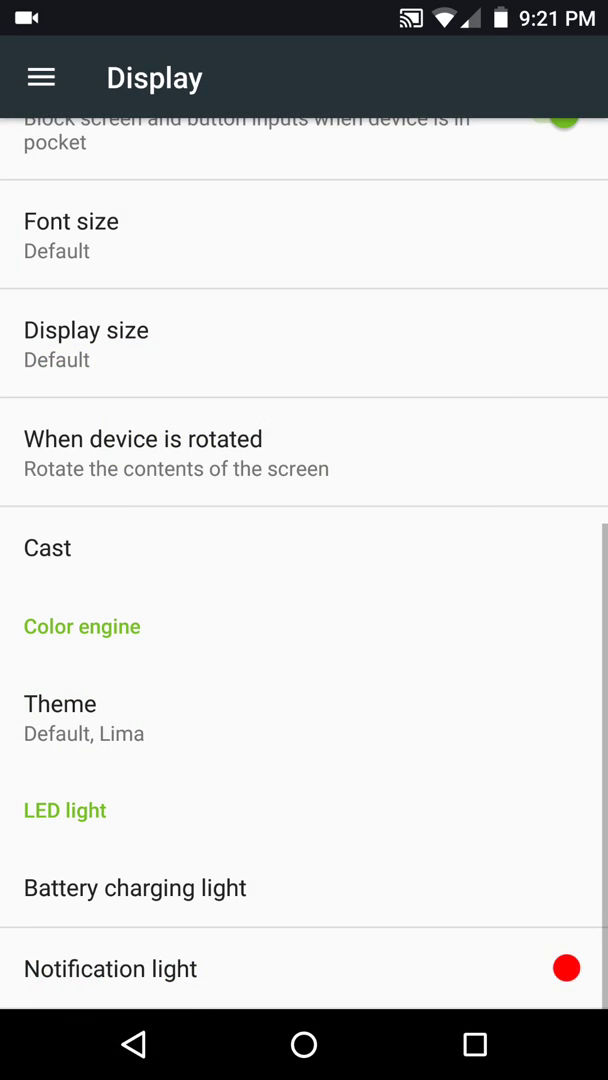
scroll("up", 3)
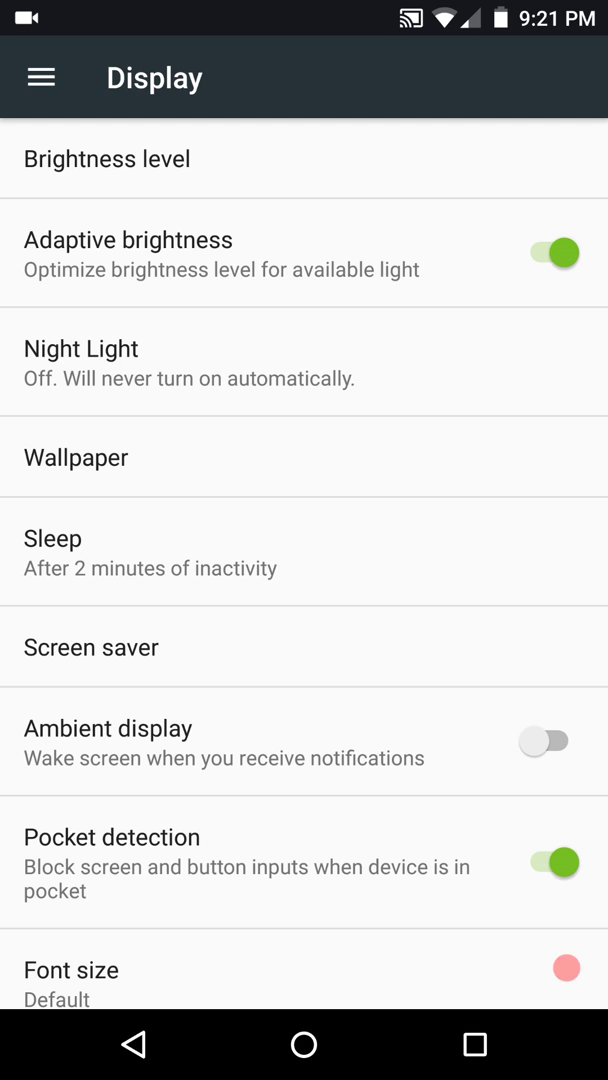
left_click(545, 741)
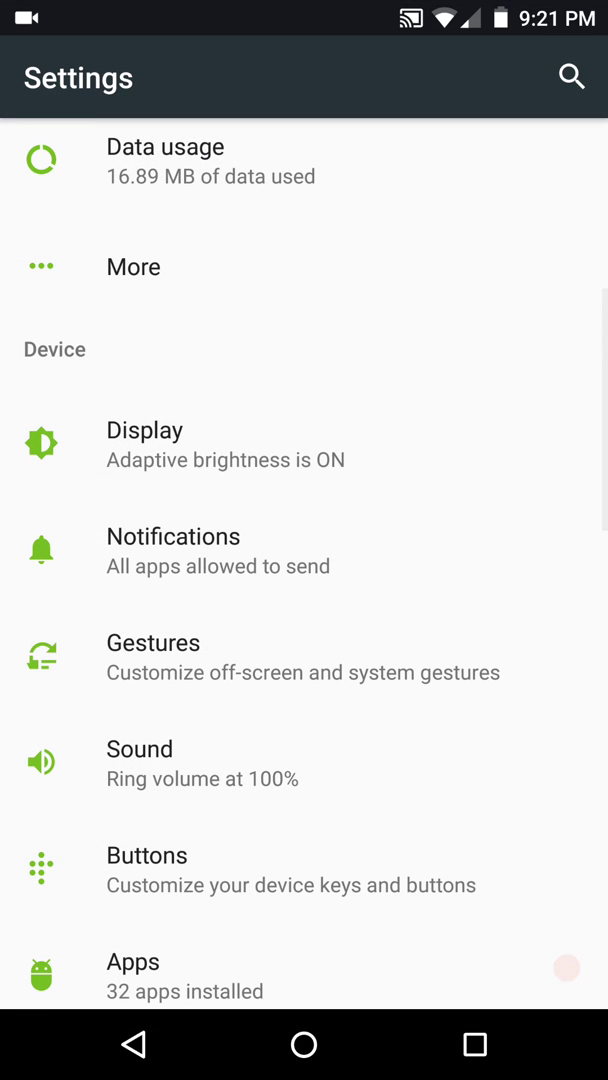
left_click(173, 536)
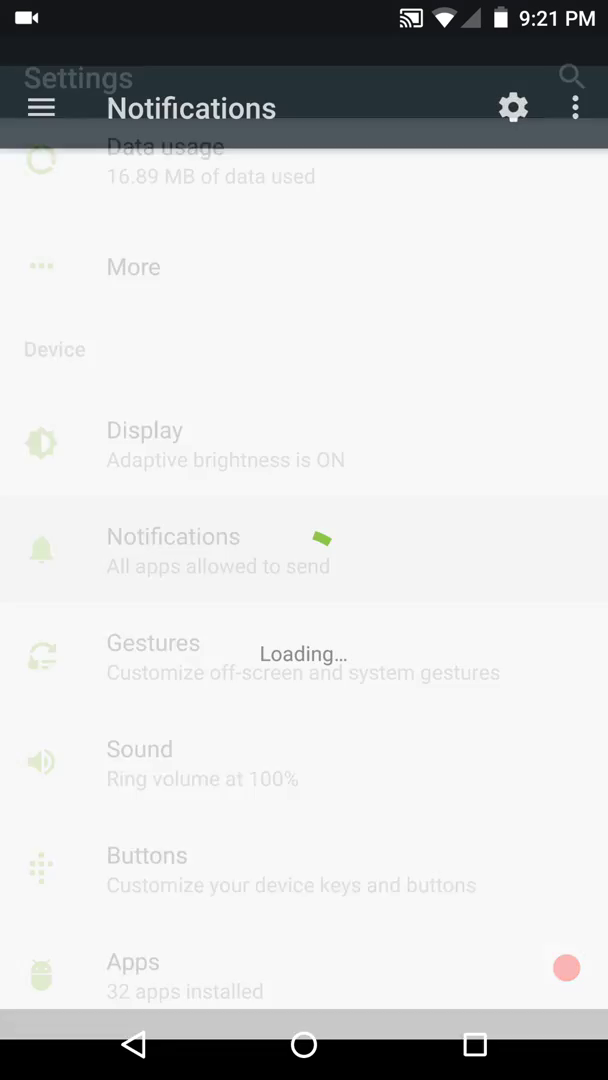
left_click(173, 536)
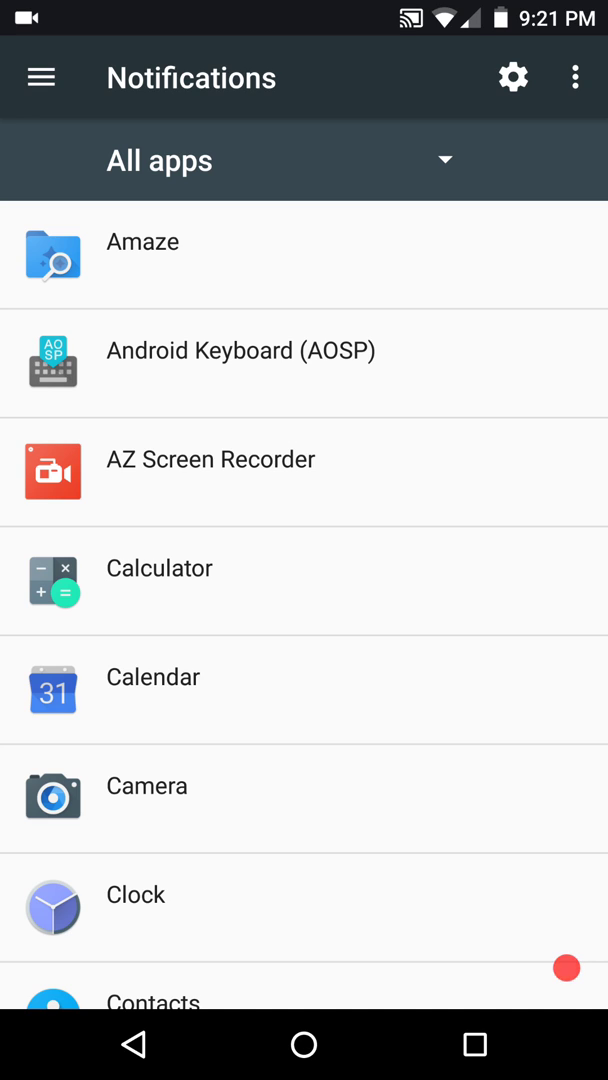
left_click(512, 77)
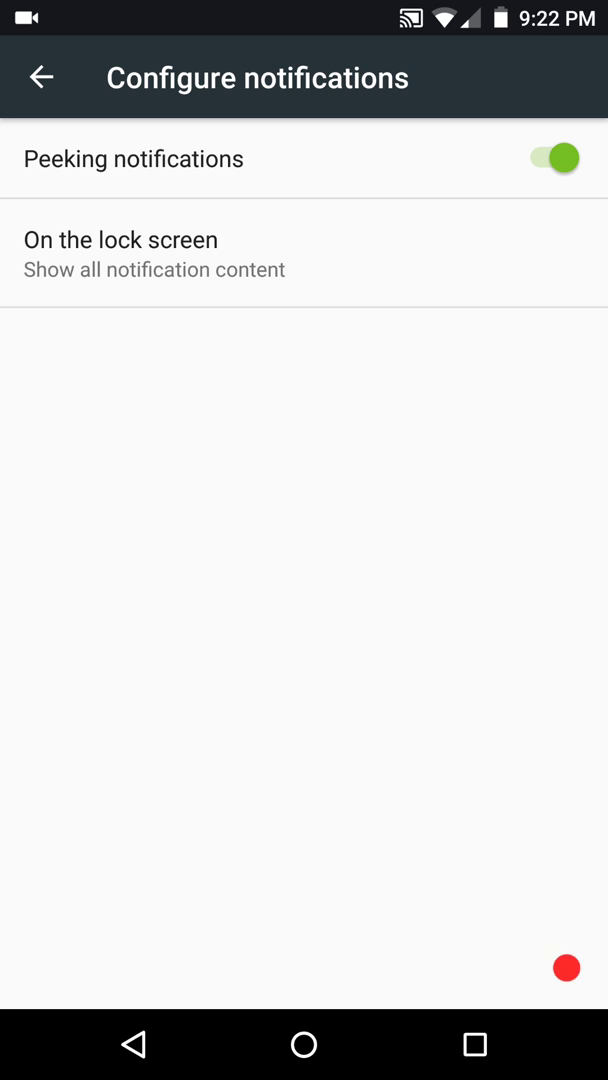
left_click(154, 254)
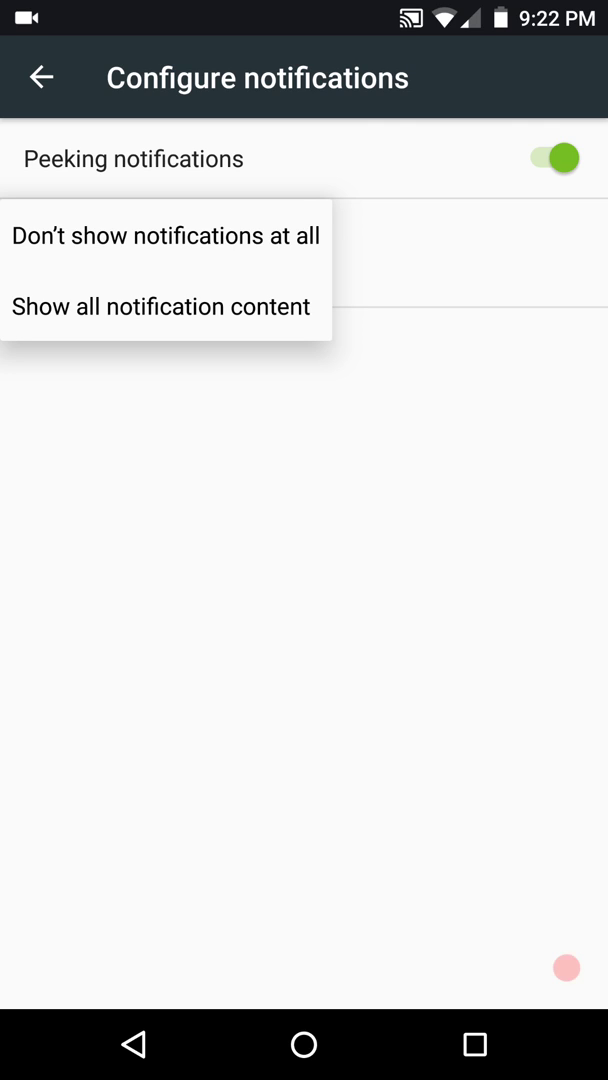
left_click(160, 306)
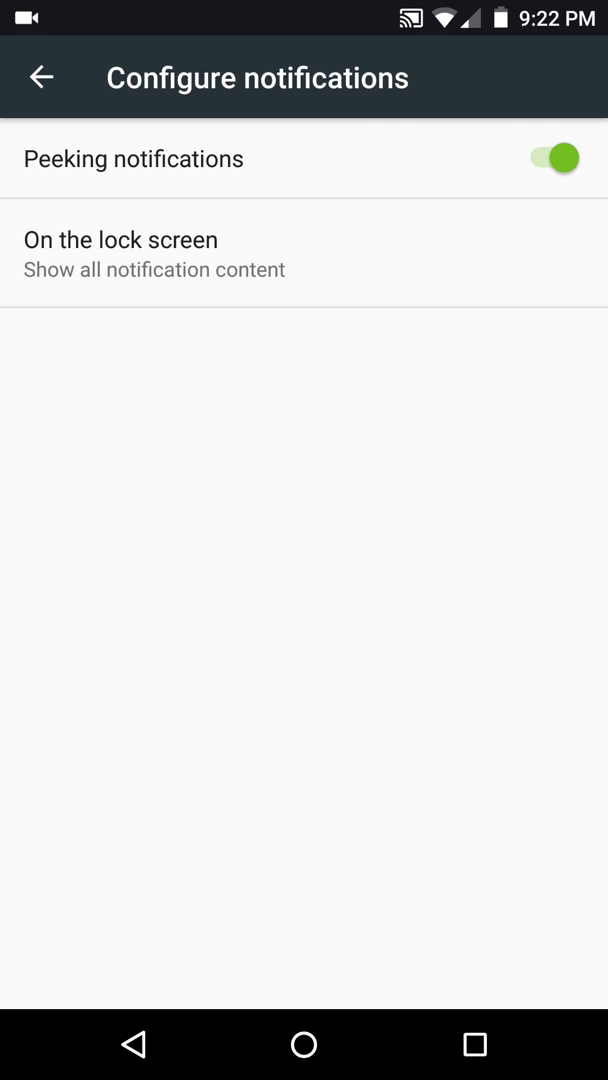
left_click(40, 77)
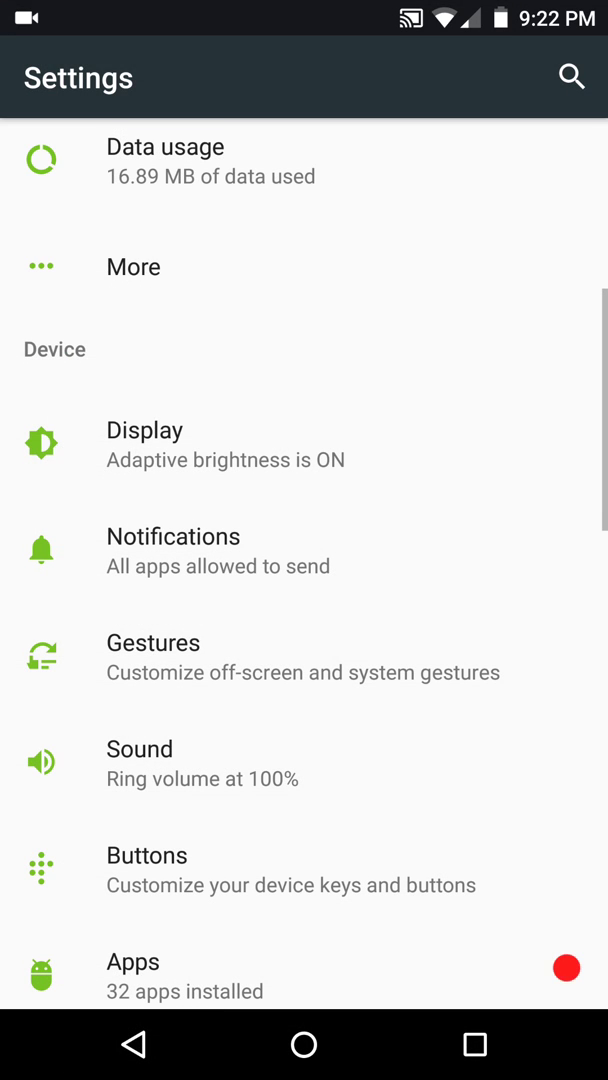
Drag Ring volume to zero for vibrate, glance at Do not disturb and Other sounds.
left_click(153, 642)
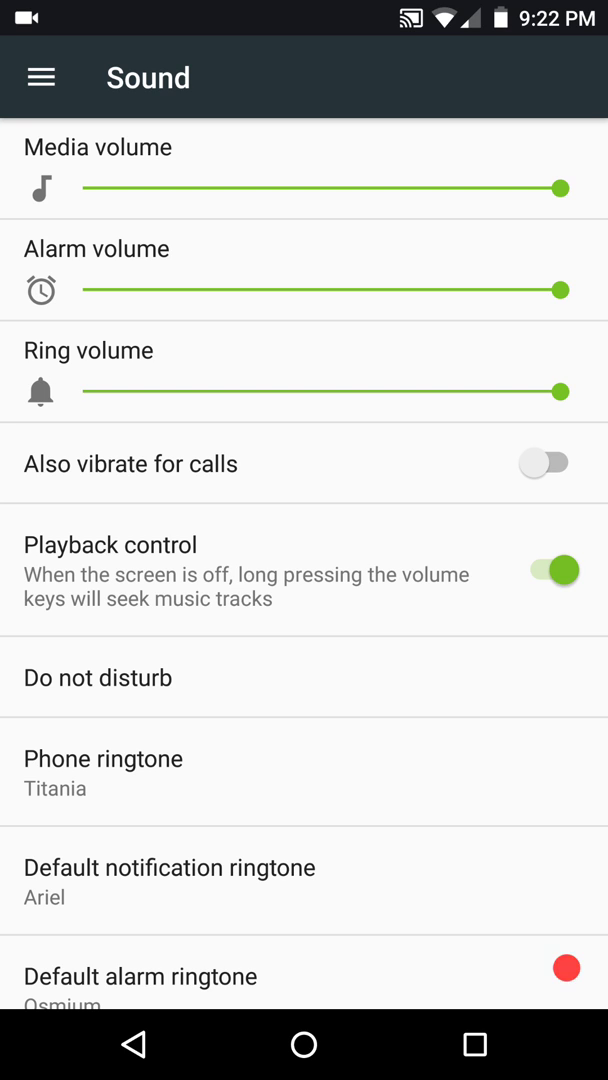
left_click_drag(565, 391, 85, 391)
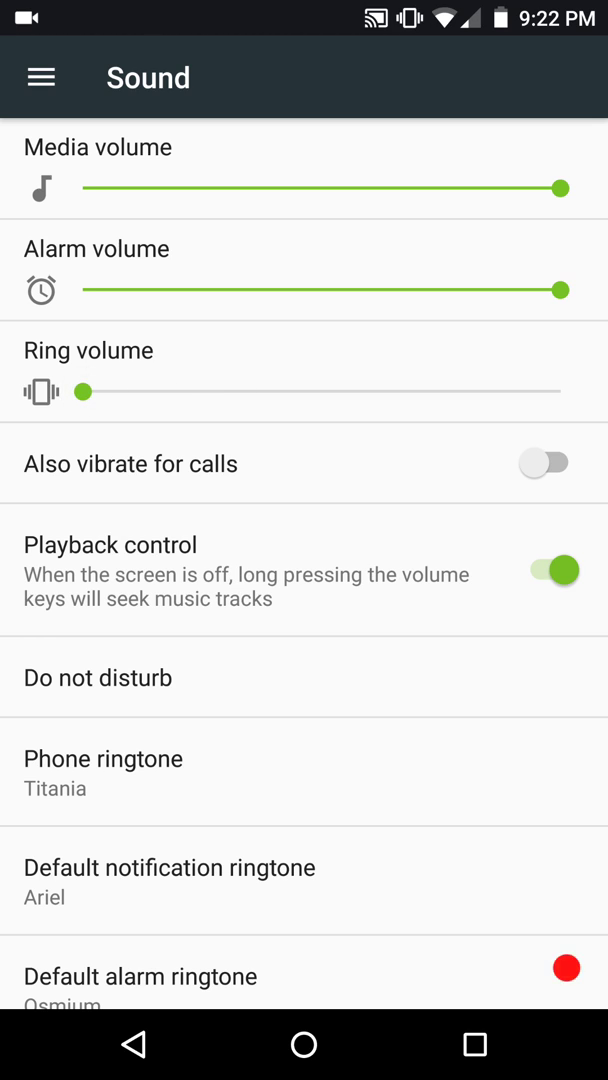
scroll("down", 3)
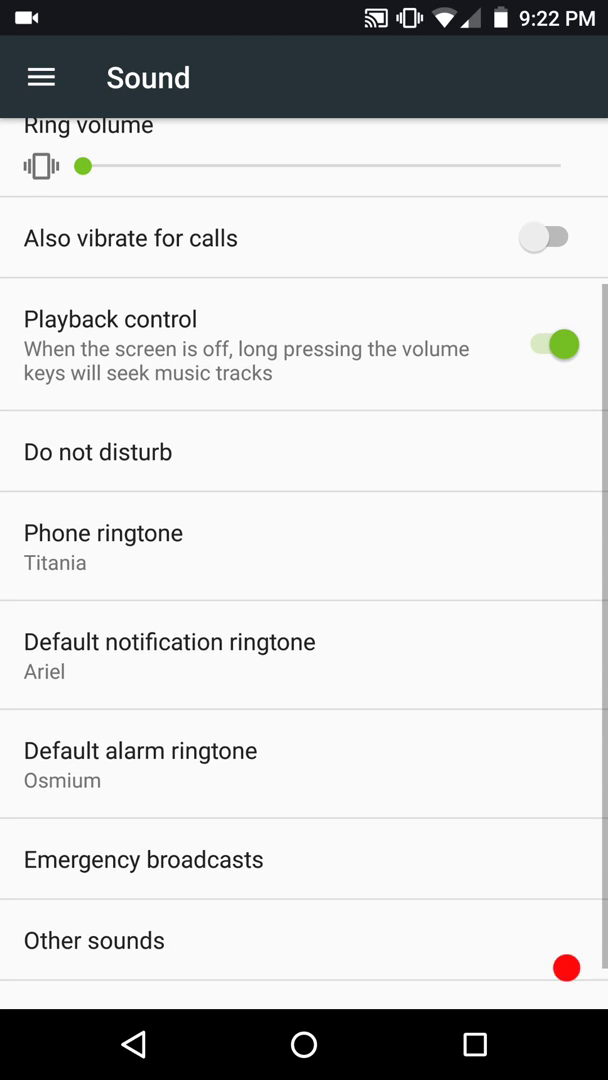
left_click(98, 451)
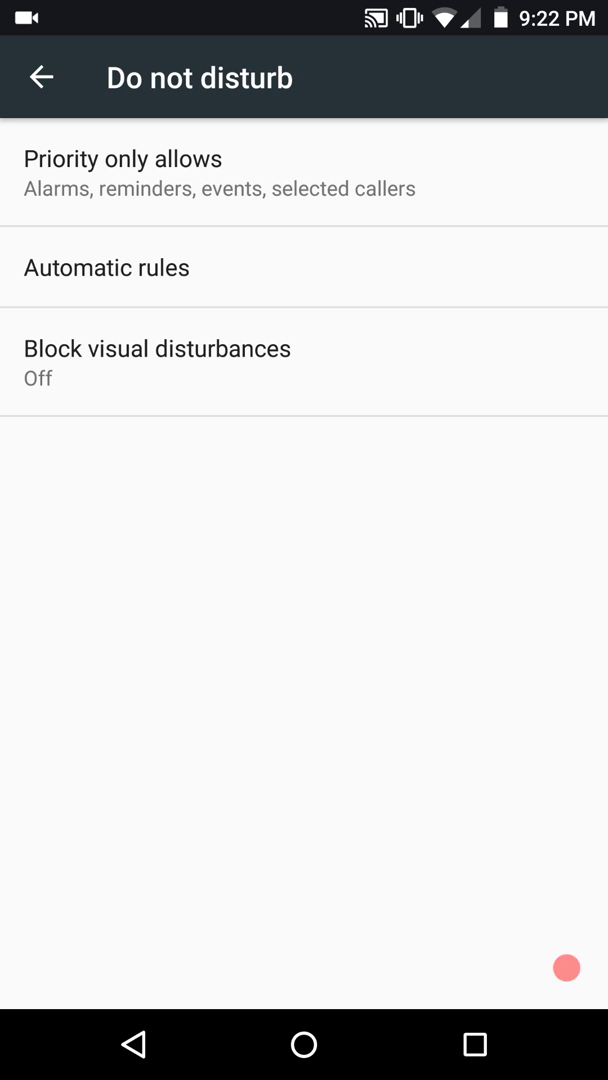
left_click(41, 77)
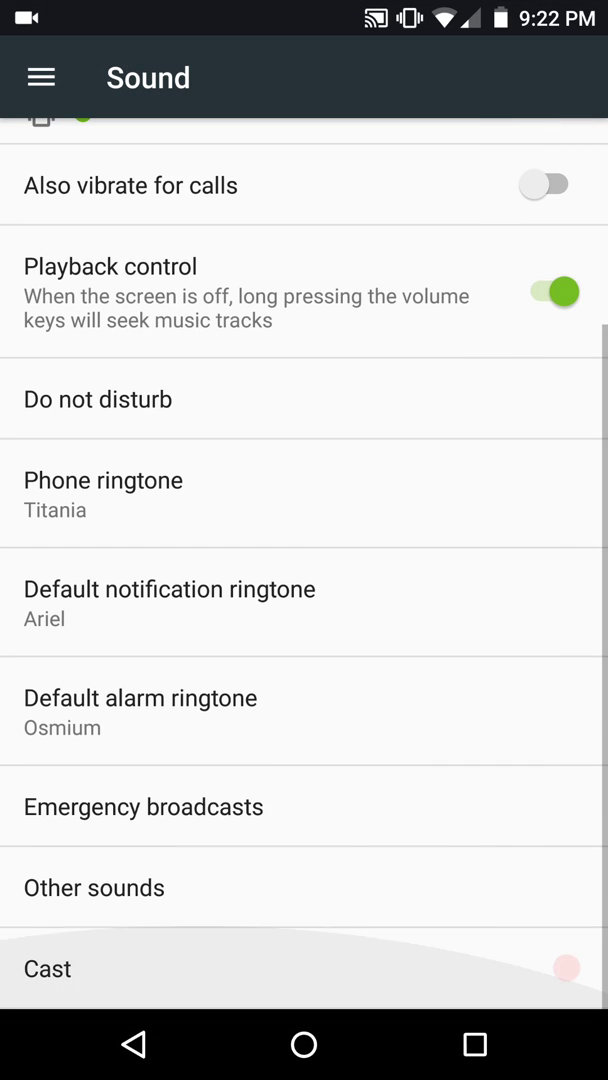
left_click(94, 887)
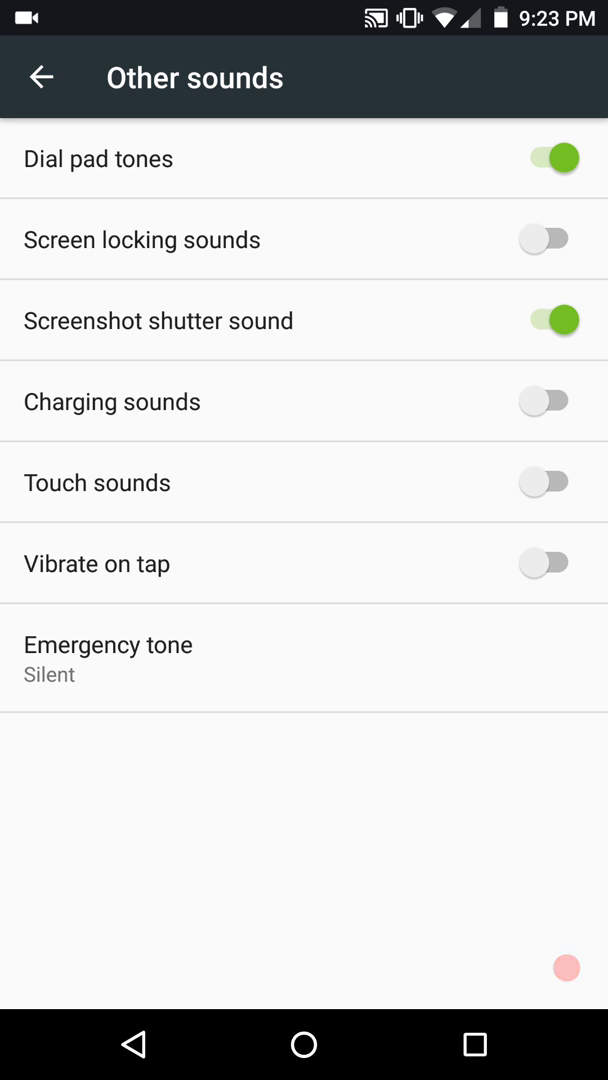
left_click(40, 77)
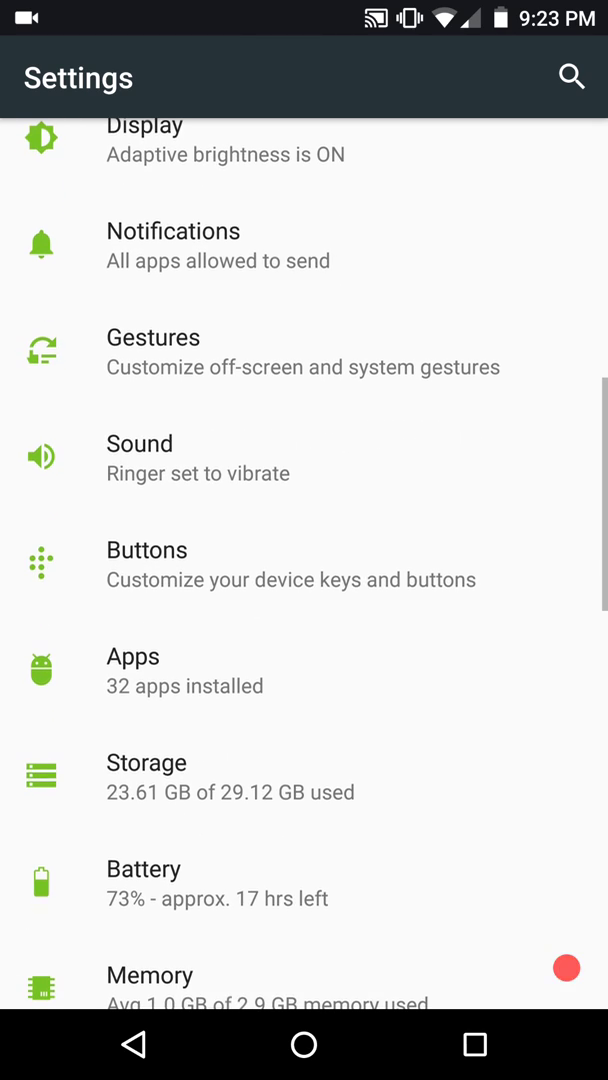
Open Buttons, view pie settings, and toggle Swap keys on then back off.
left_click(290, 564)
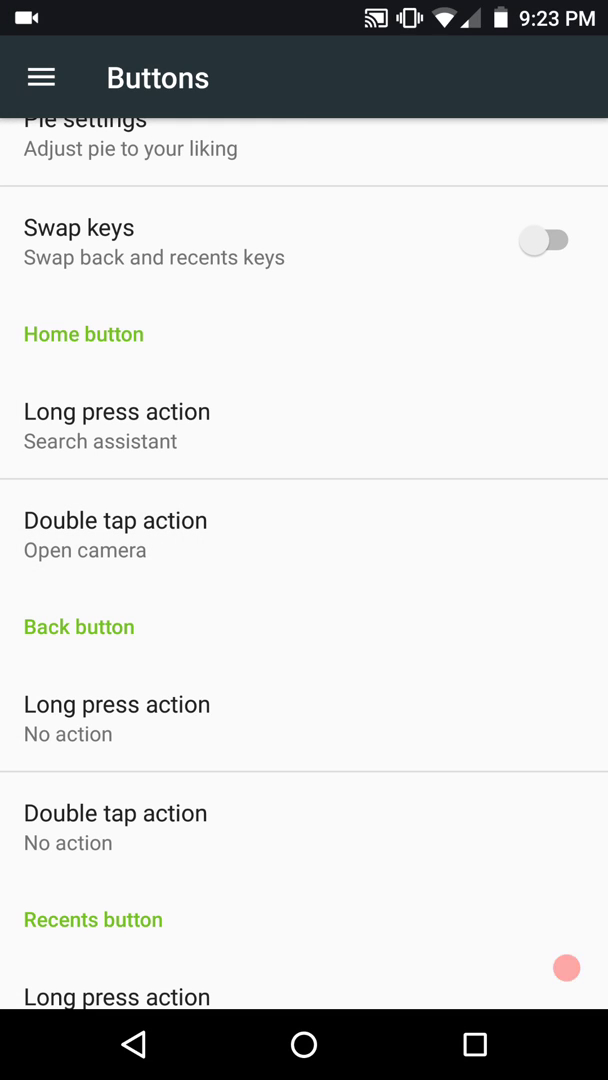
scroll("up", 3)
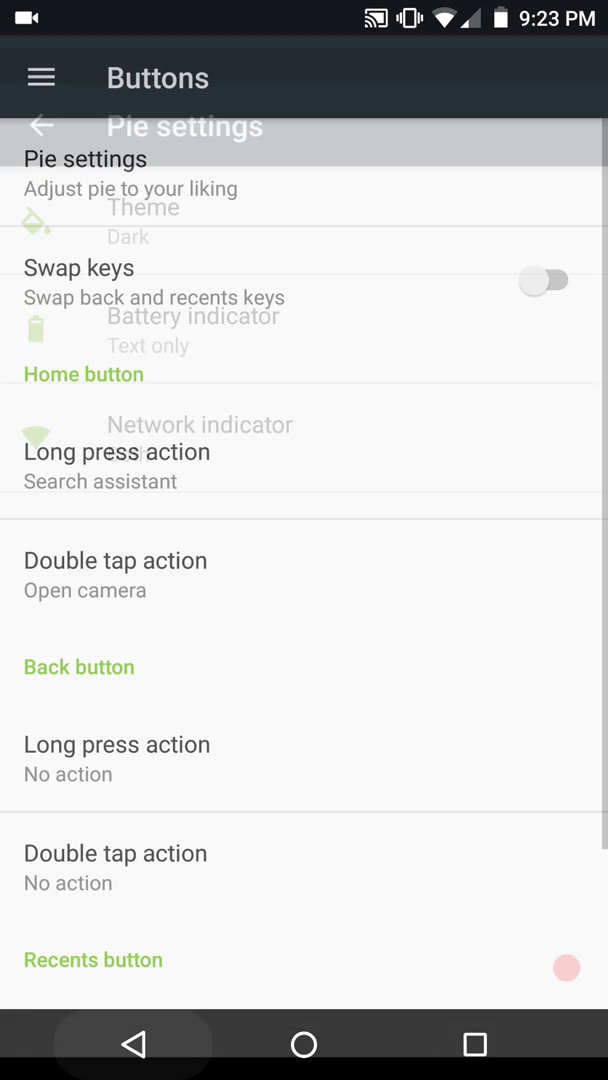
left_click(40, 125)
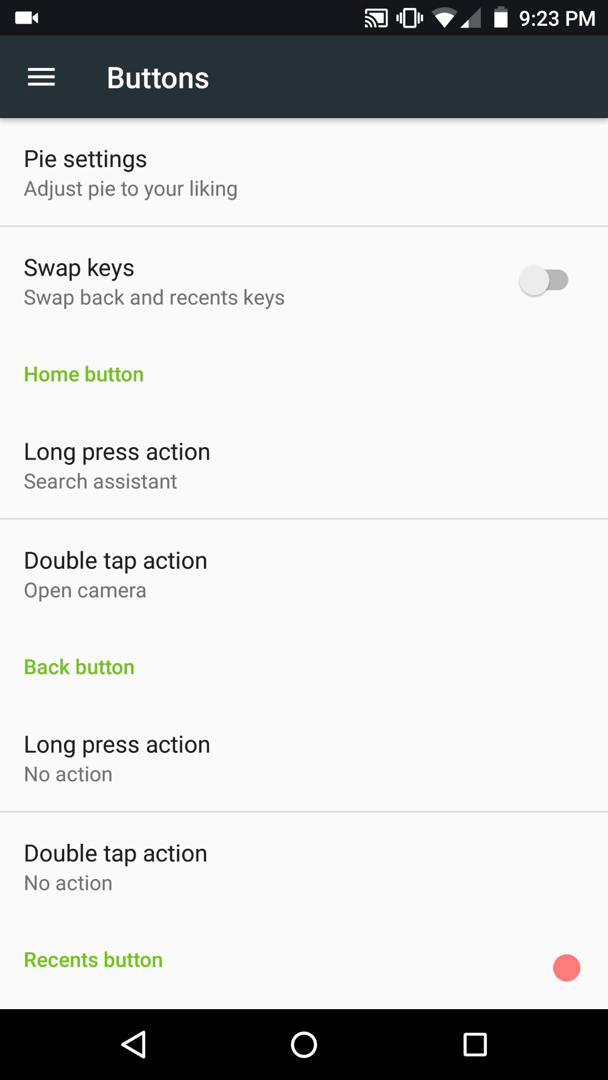
left_click(544, 280)
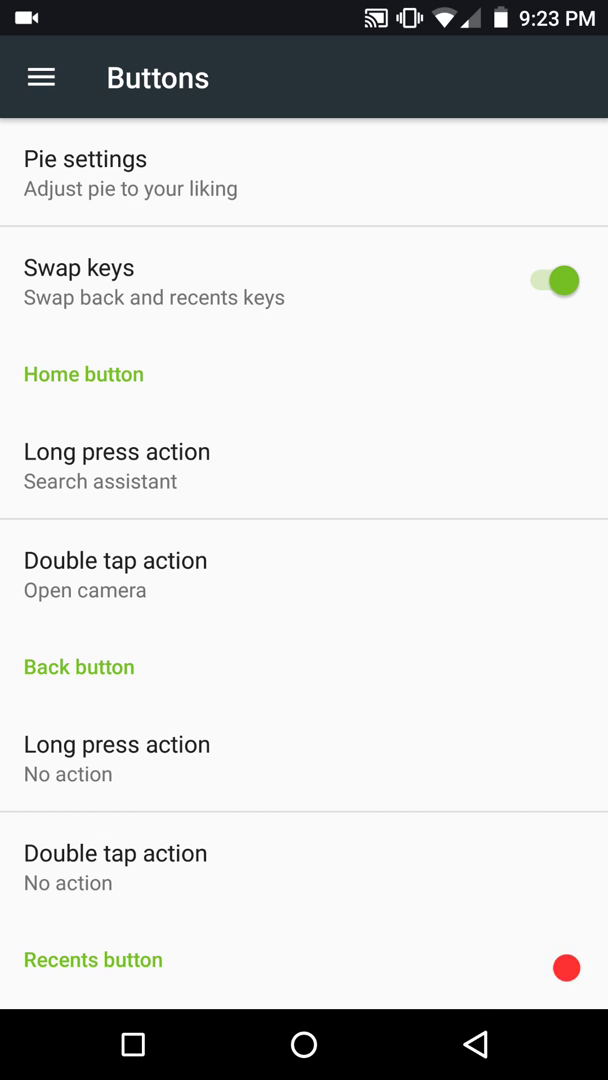
left_click(545, 279)
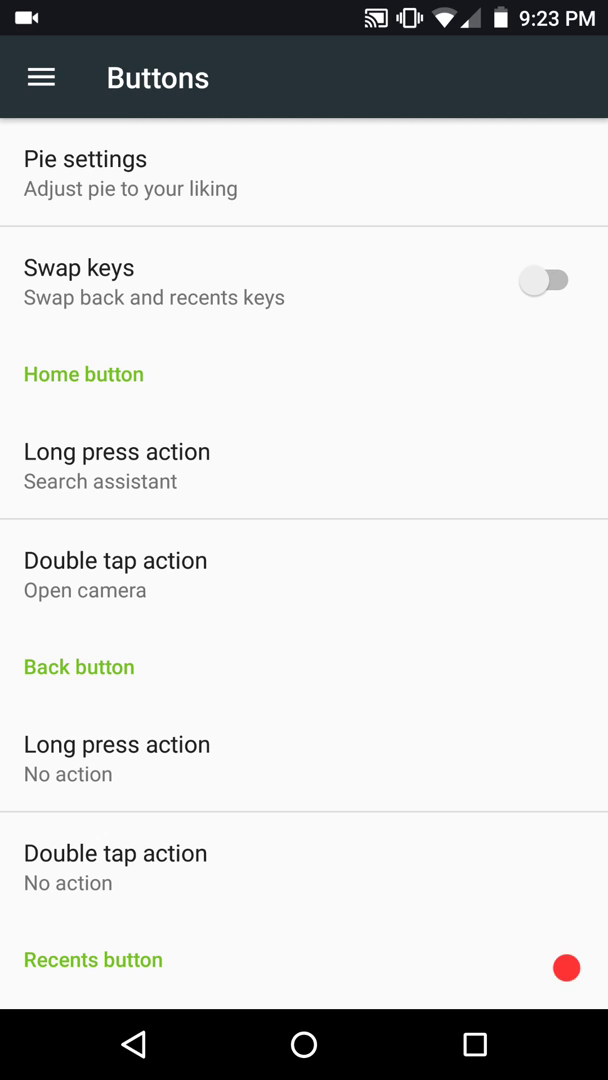
Browse the Buttons page to the Recents button actions, then return to the main Settings list.
scroll("down", 3)
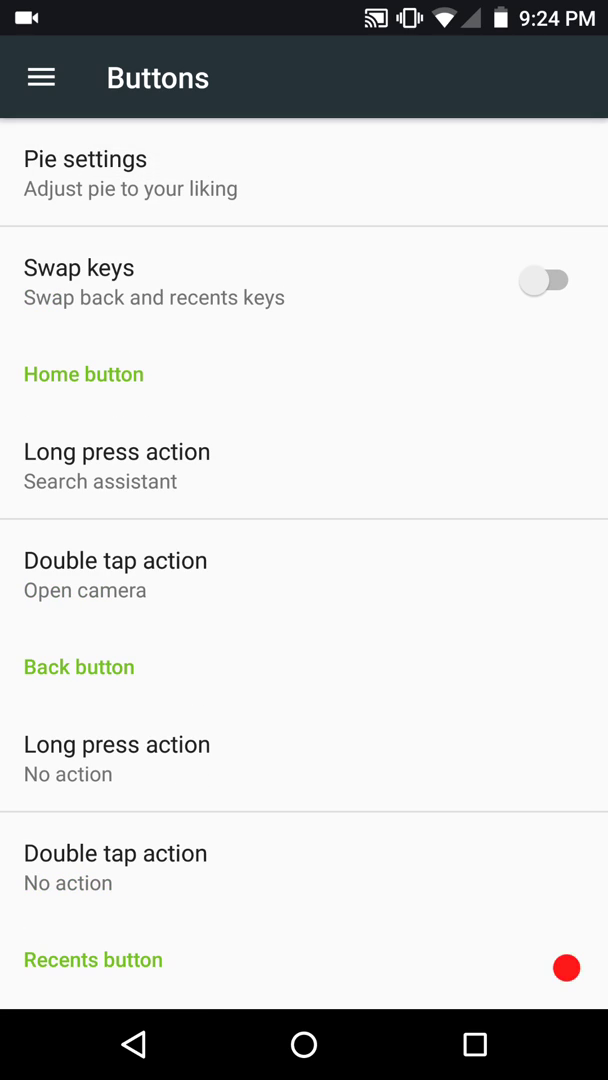
scroll("up", 3)
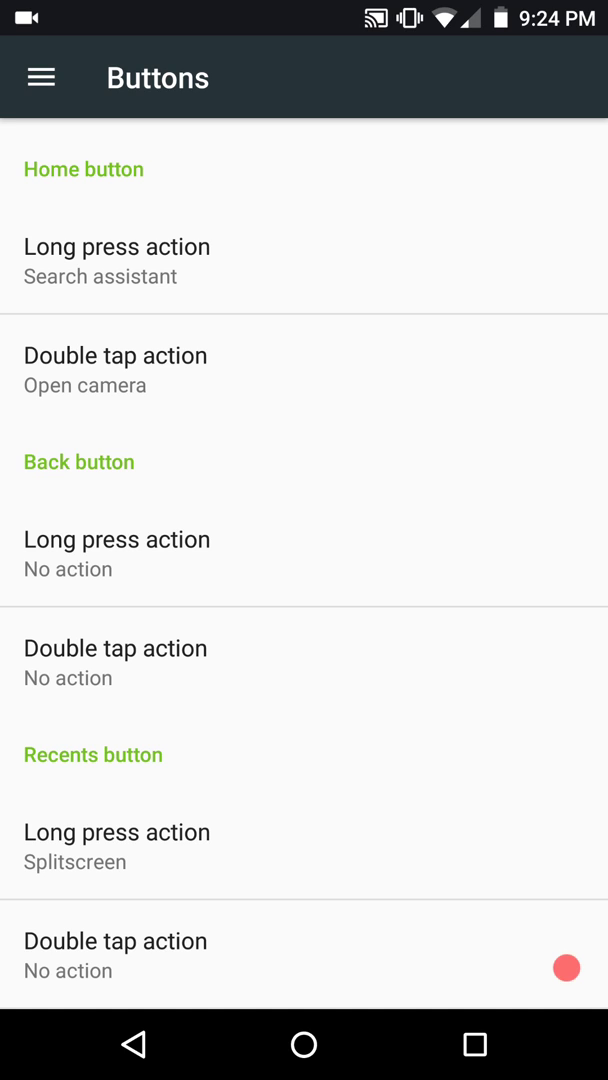
left_click(473, 1043)
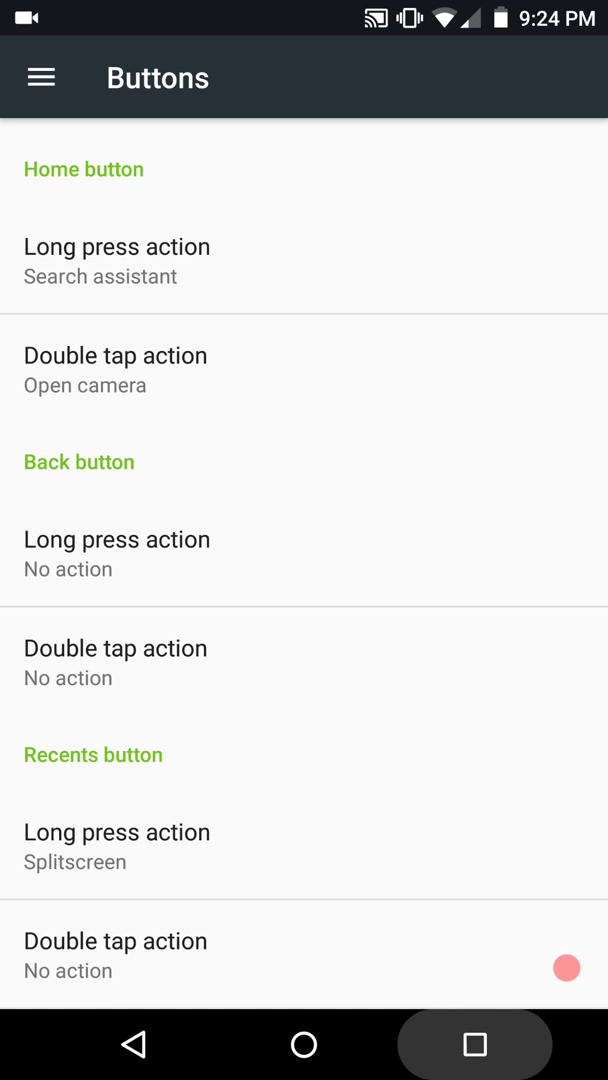
left_click(474, 1043)
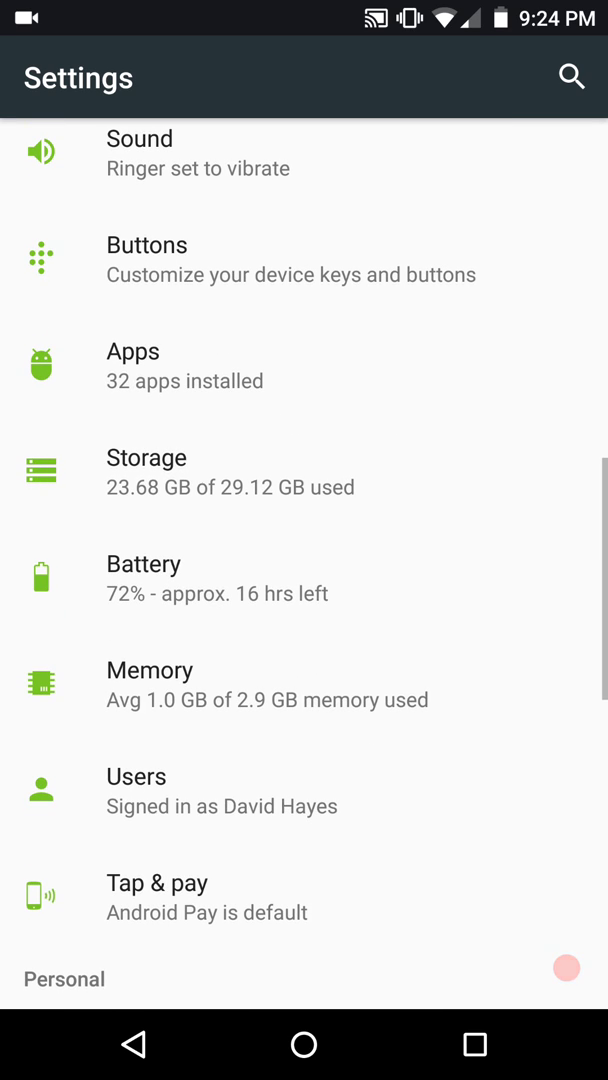
scroll("down", 3)
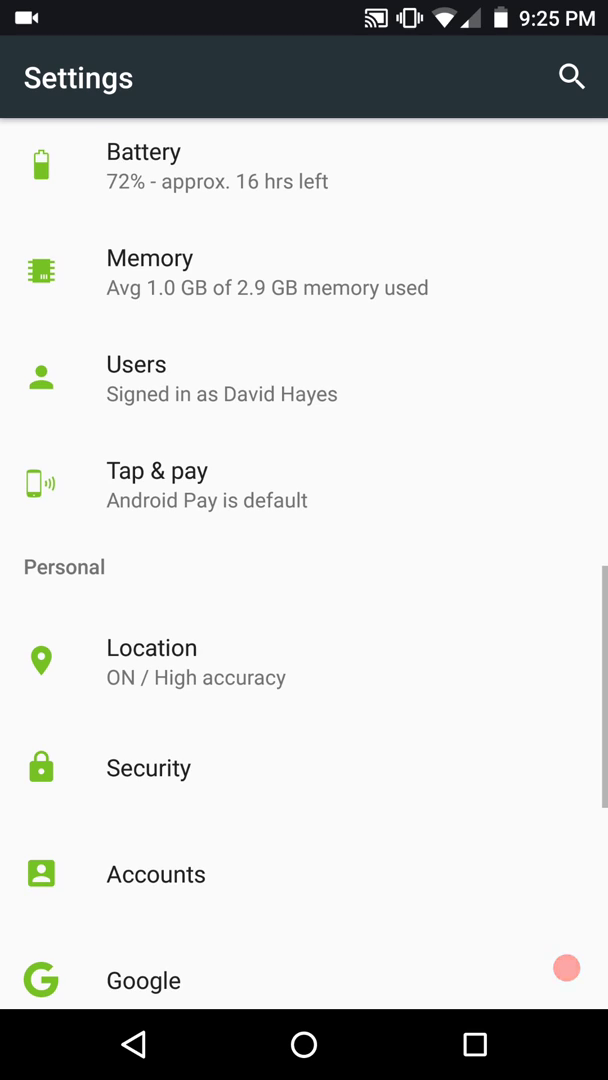
left_click(148, 767)
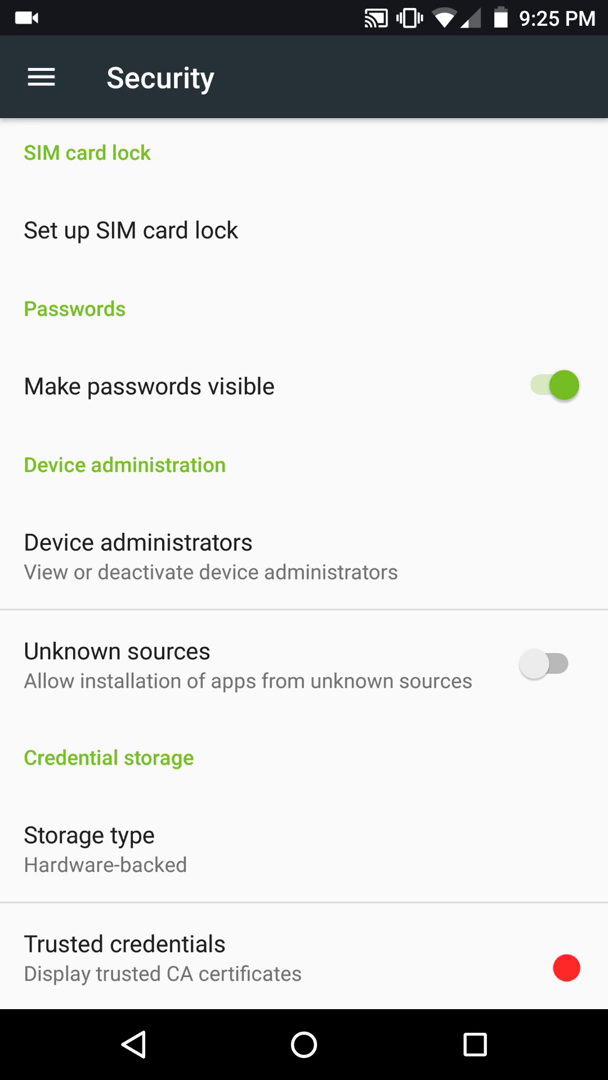
scroll("down", 3)
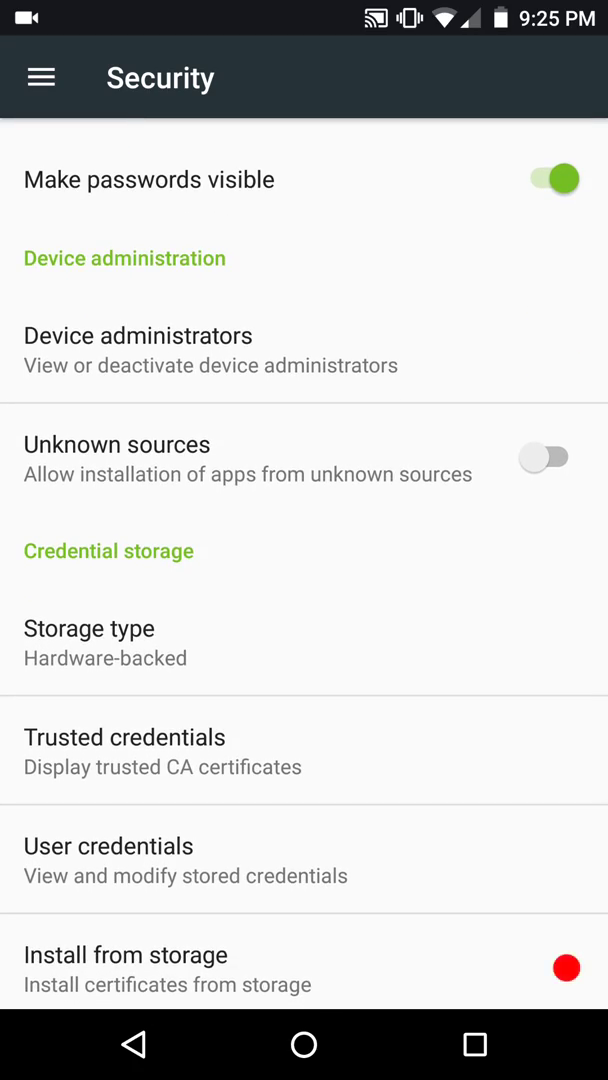
left_click(544, 457)
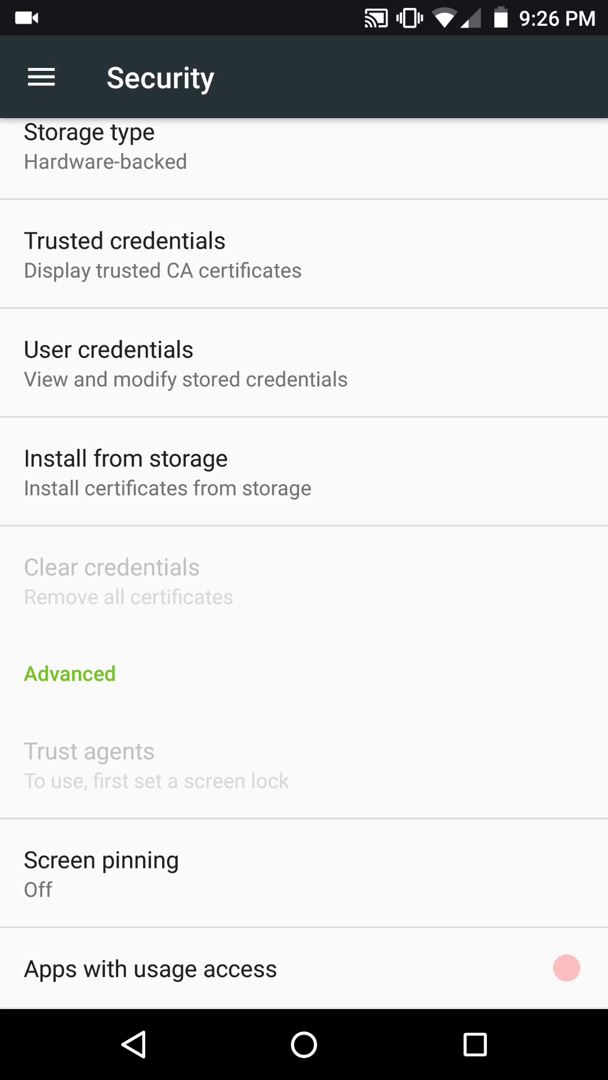
left_click(567, 967)
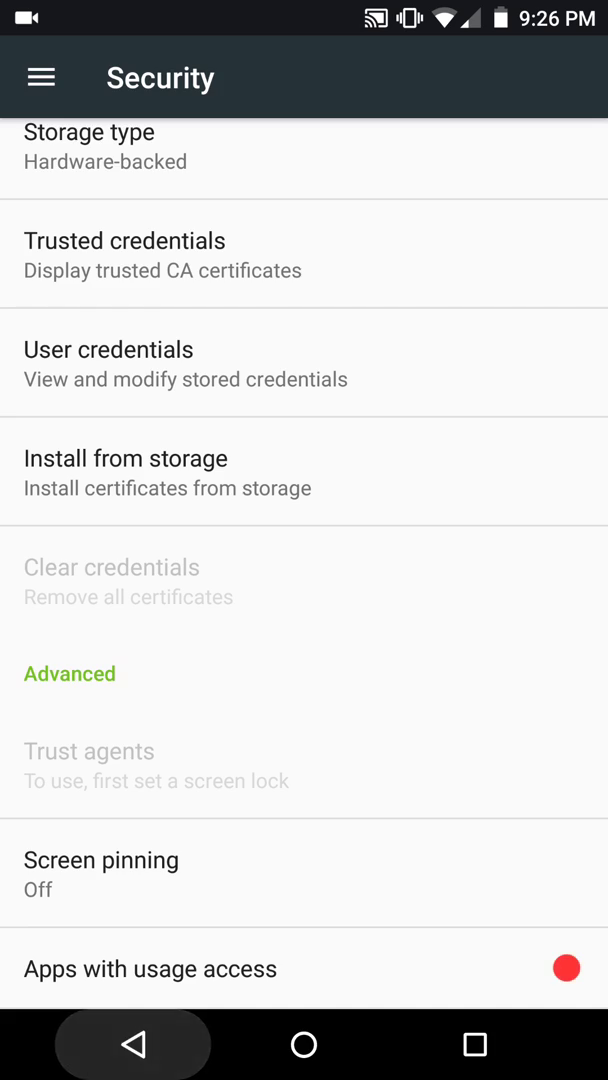
left_click(135, 1043)
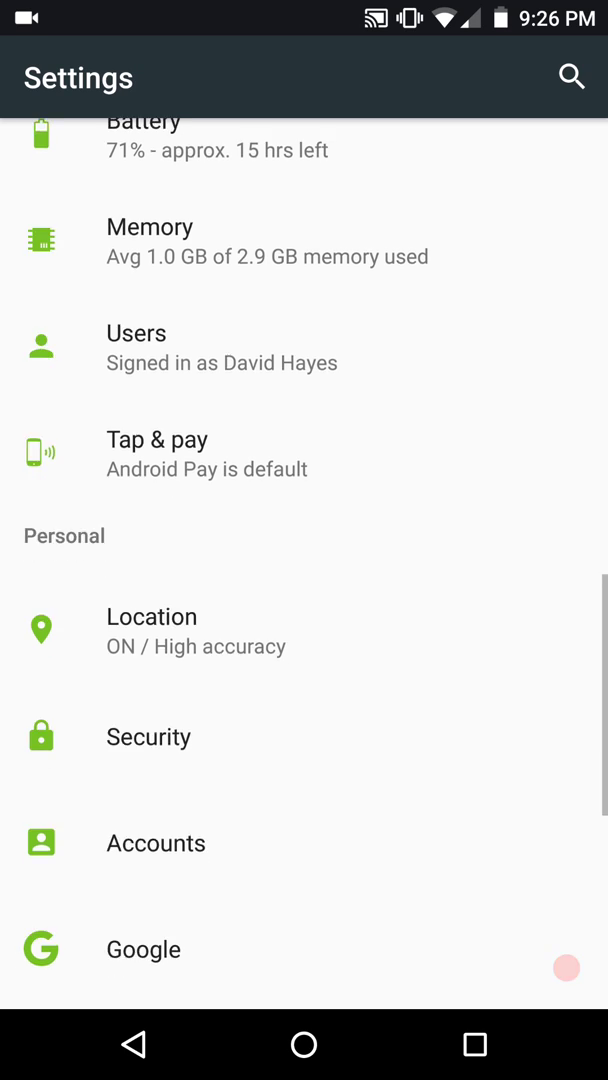
Unlock developer mode from About phone's Build number and open the Developer options page.
scroll("down", 3)
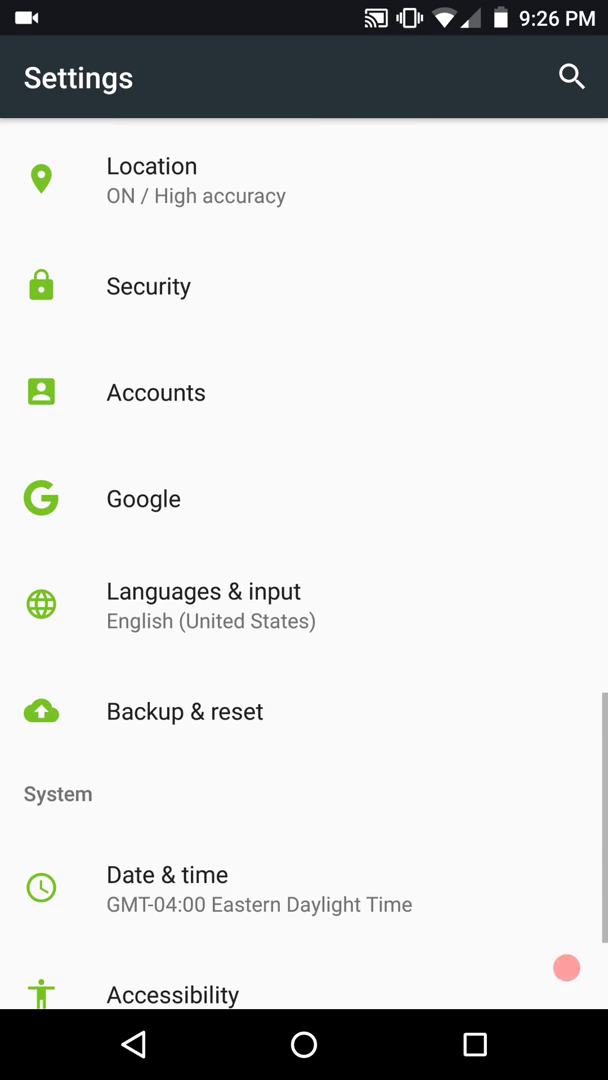
scroll("down", 3)
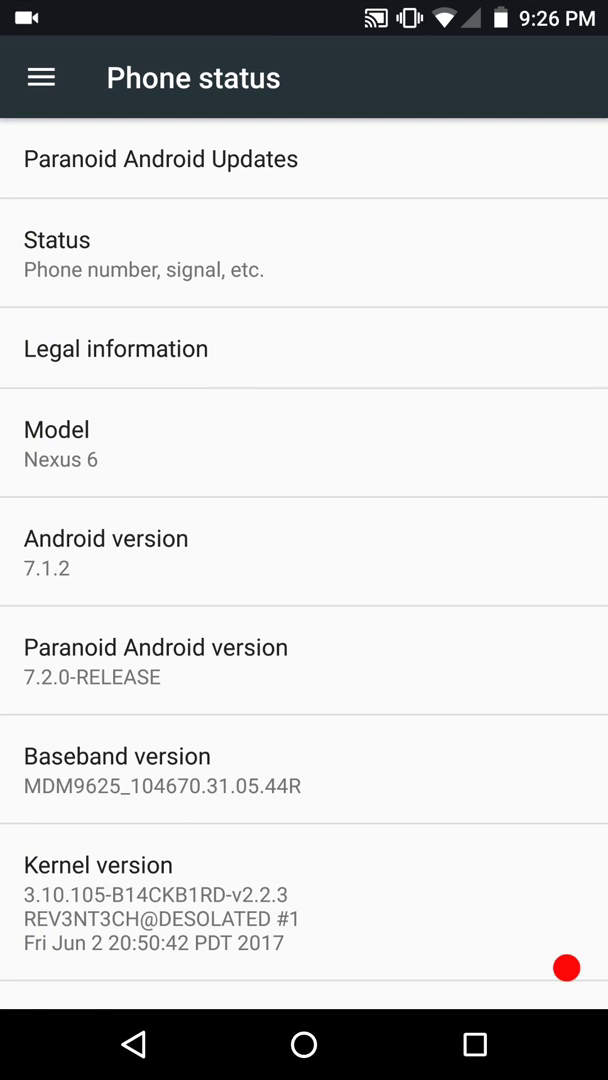
scroll("down", 3)
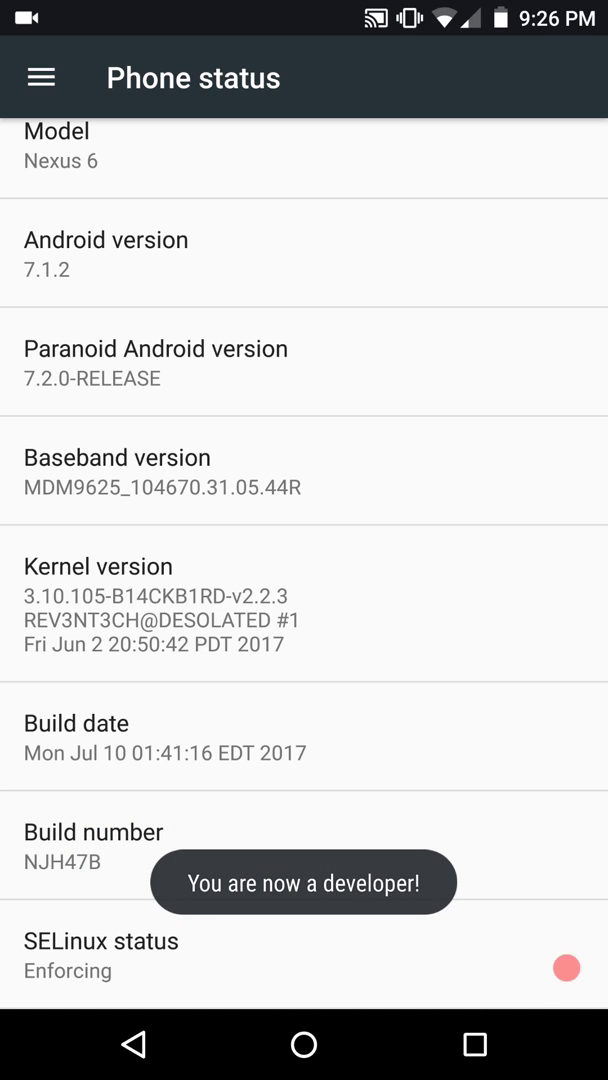
key("Back")
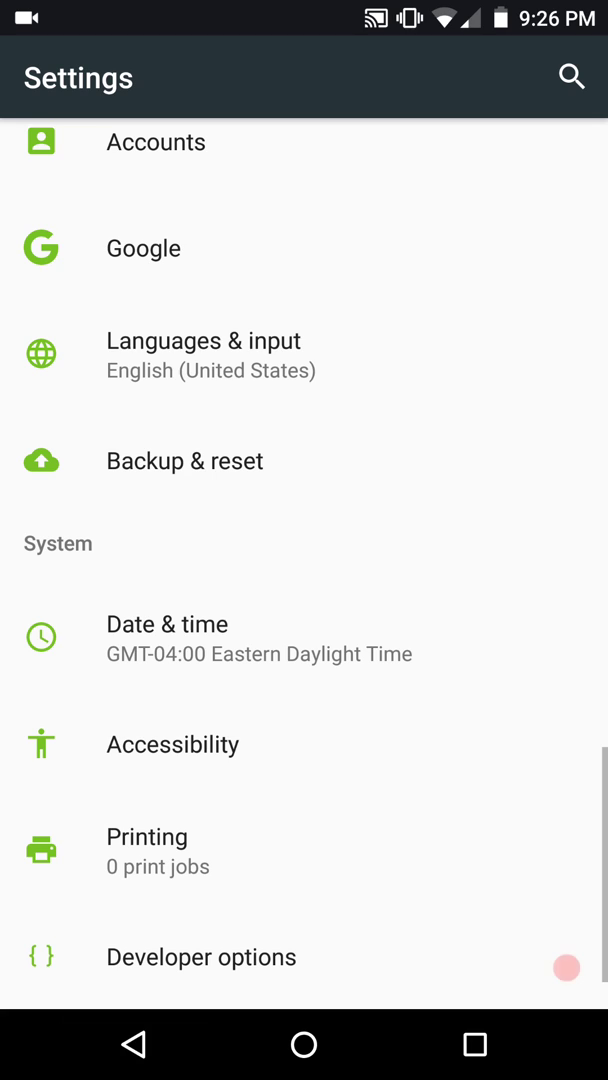
left_click(201, 957)
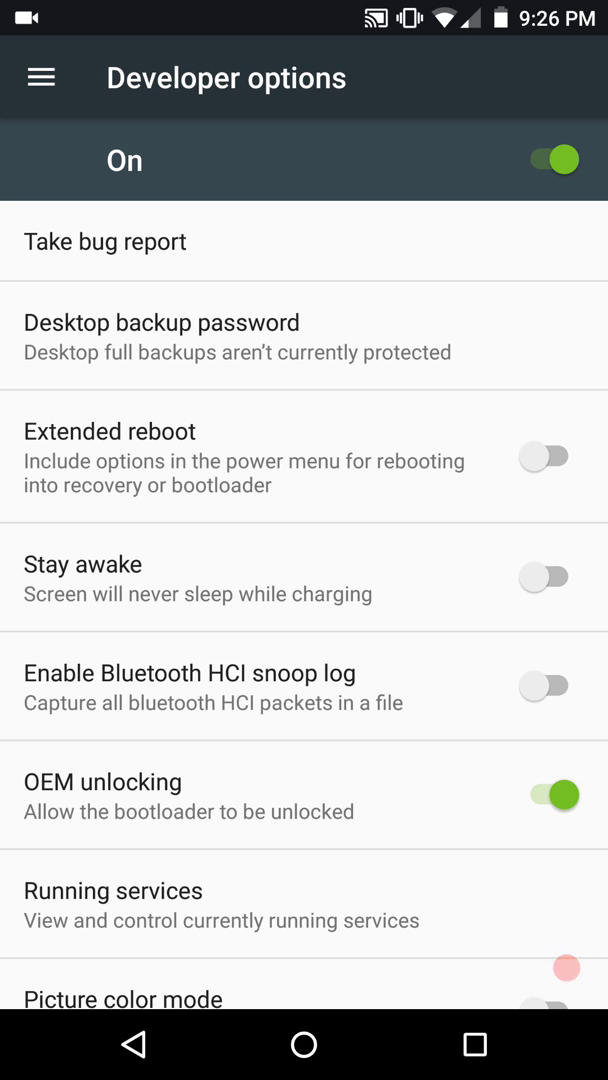
Enable Extended reboot and USB debugging, confirming the Allow USB debugging prompt.
left_click(545, 456)
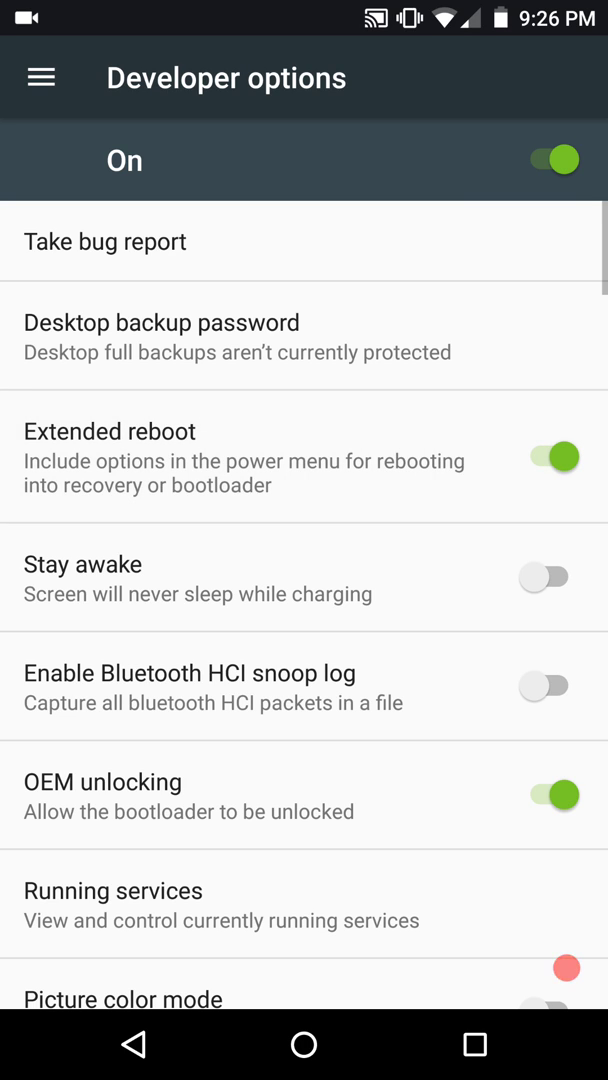
scroll("down", 3)
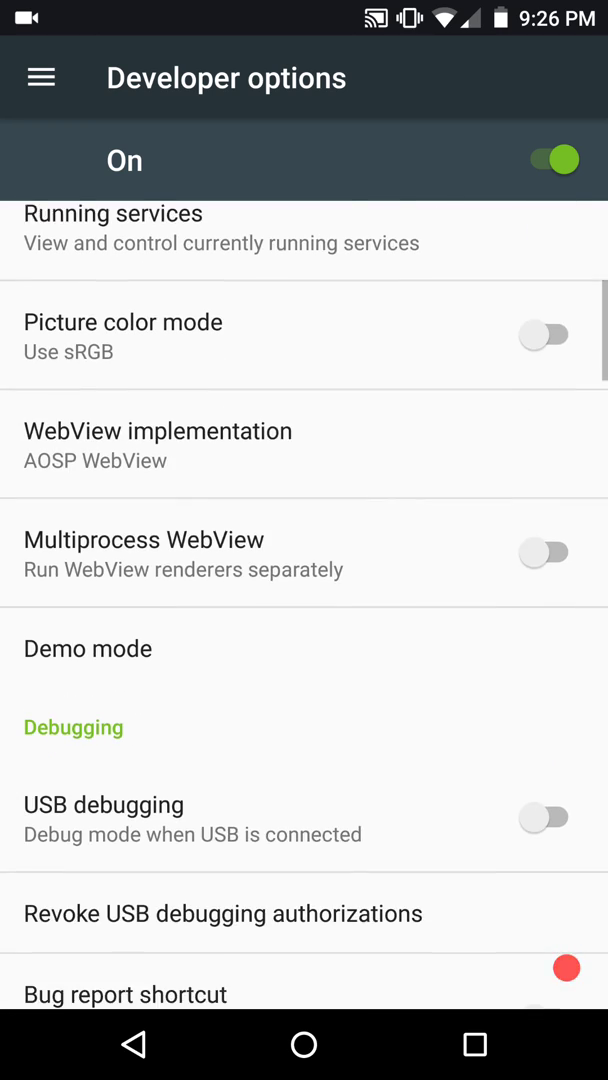
scroll("up", 3)
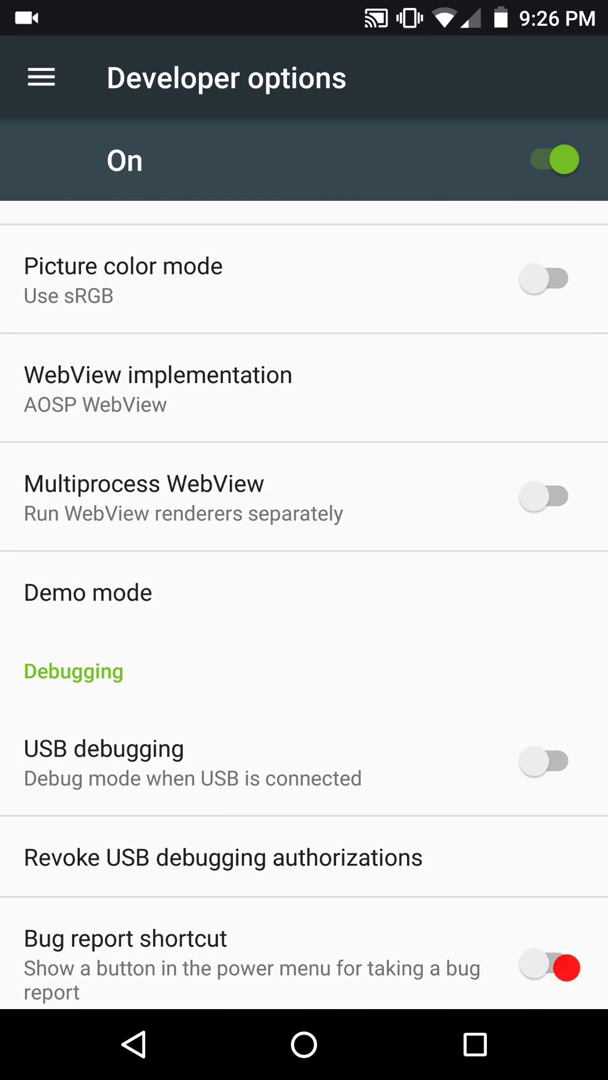
left_click(544, 761)
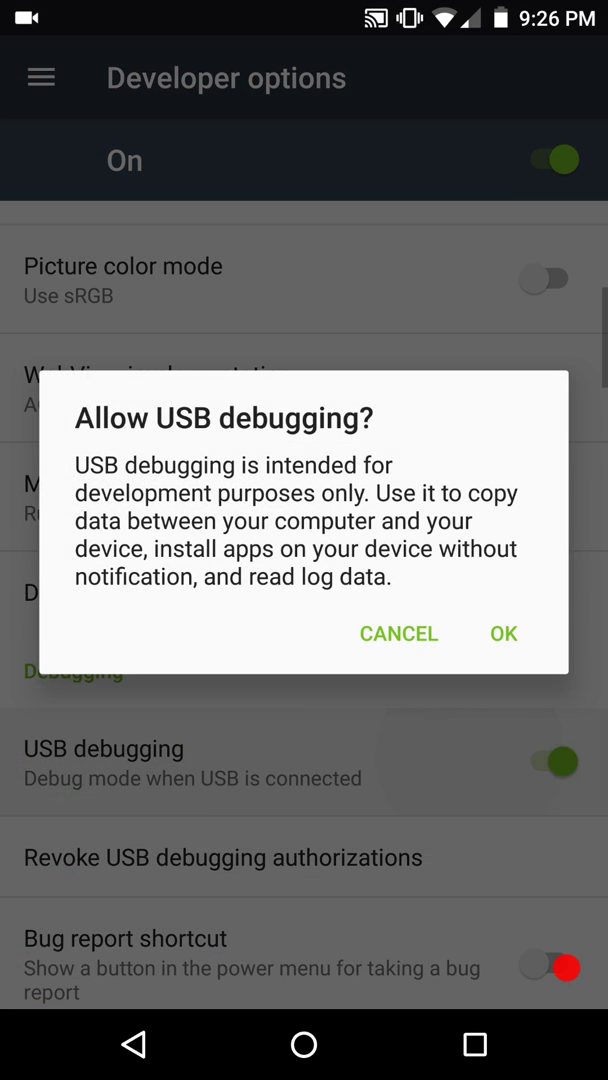
left_click(503, 633)
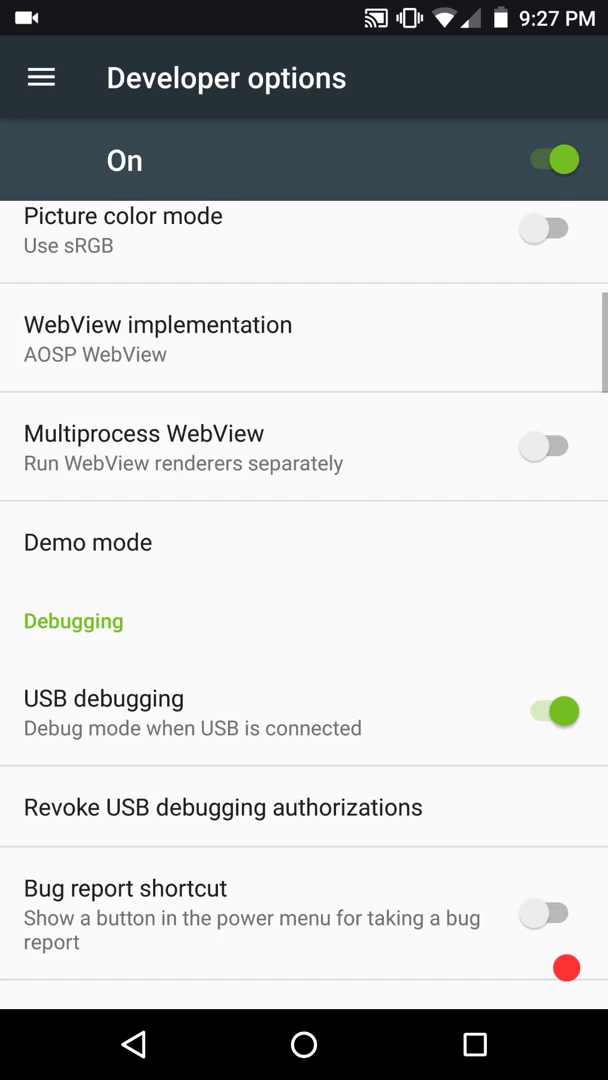
scroll("down", 3)
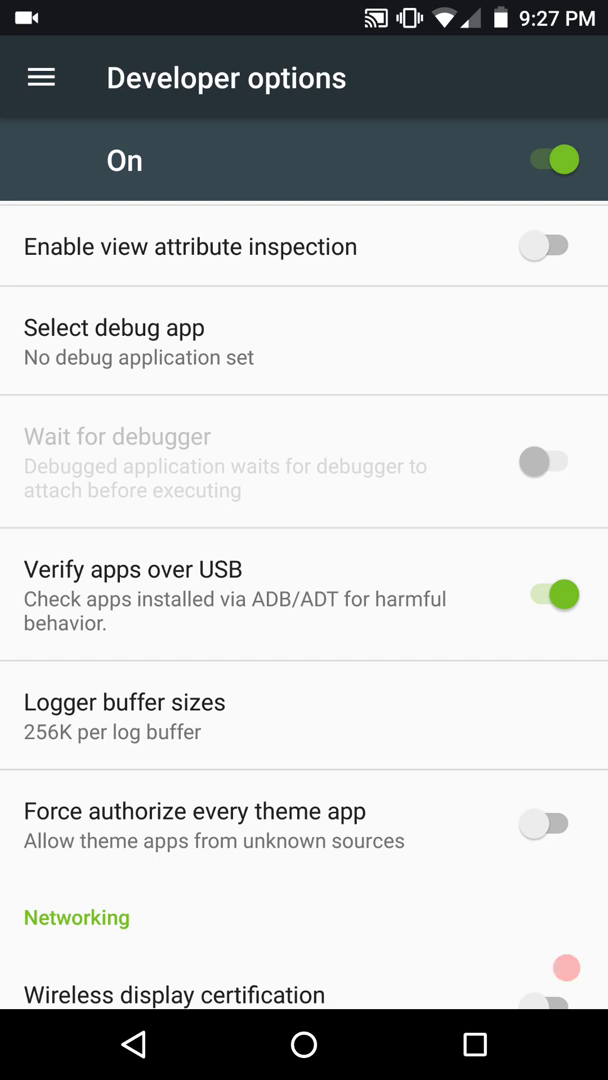
Set the window animation scale to .5x and scroll through the remaining developer options.
scroll("down", 3)
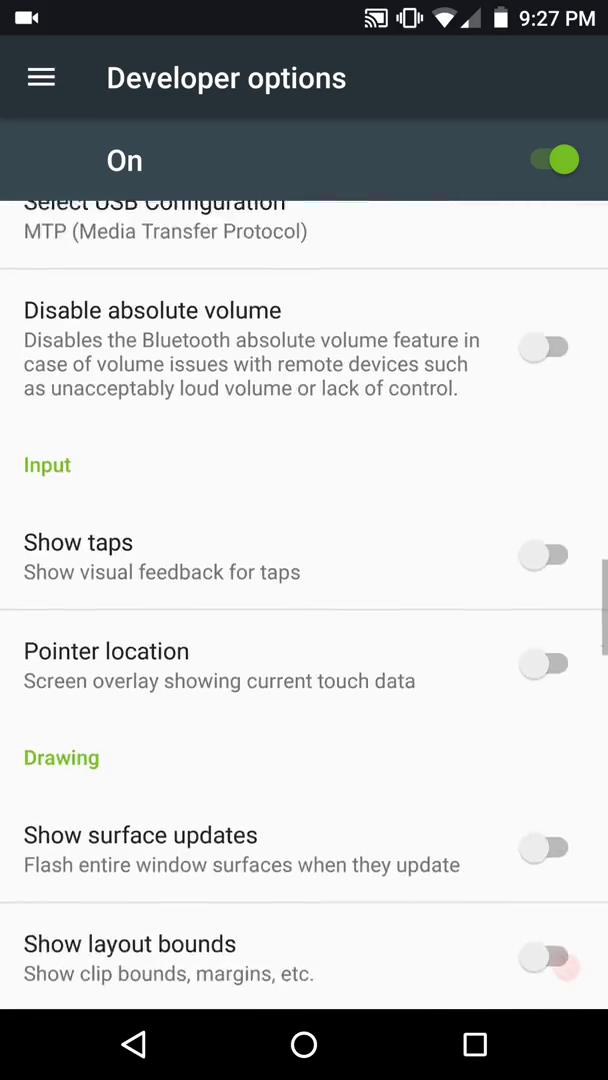
scroll("down", 3)
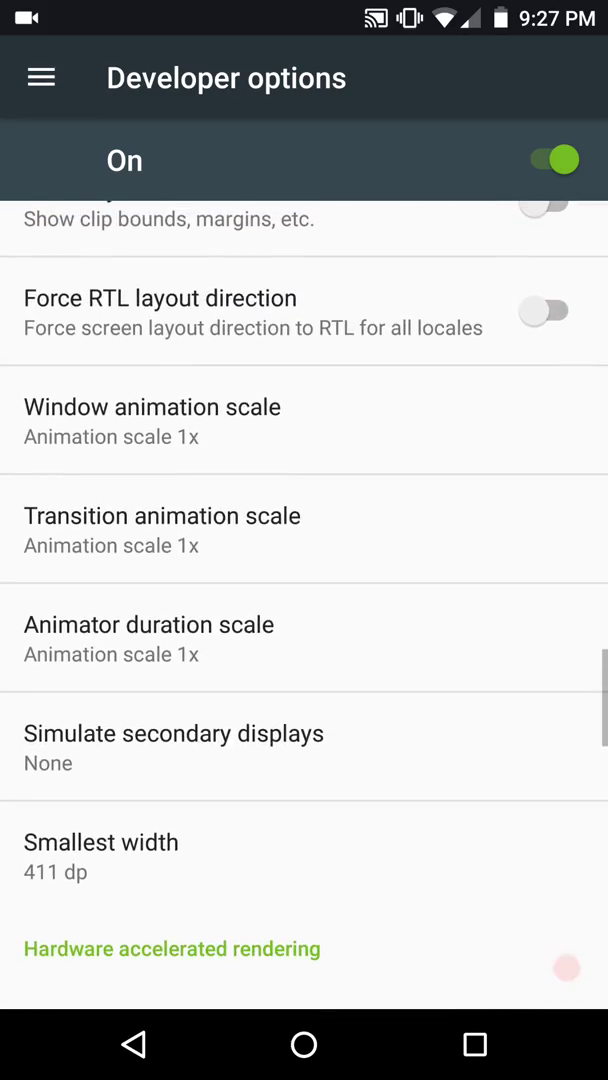
left_click(152, 406)
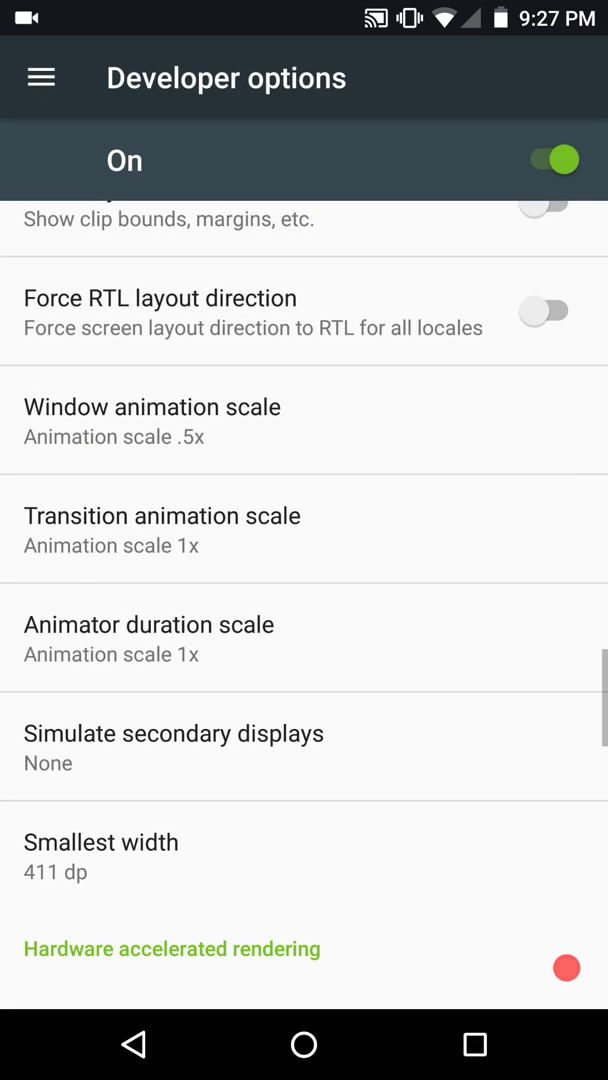
left_click(162, 516)
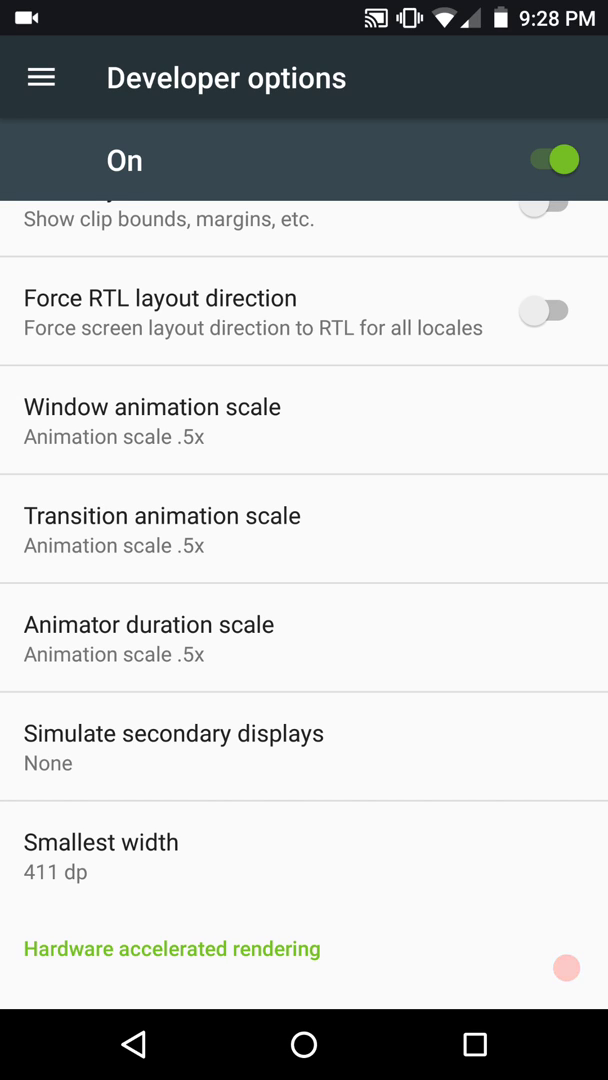
scroll("down", 3)
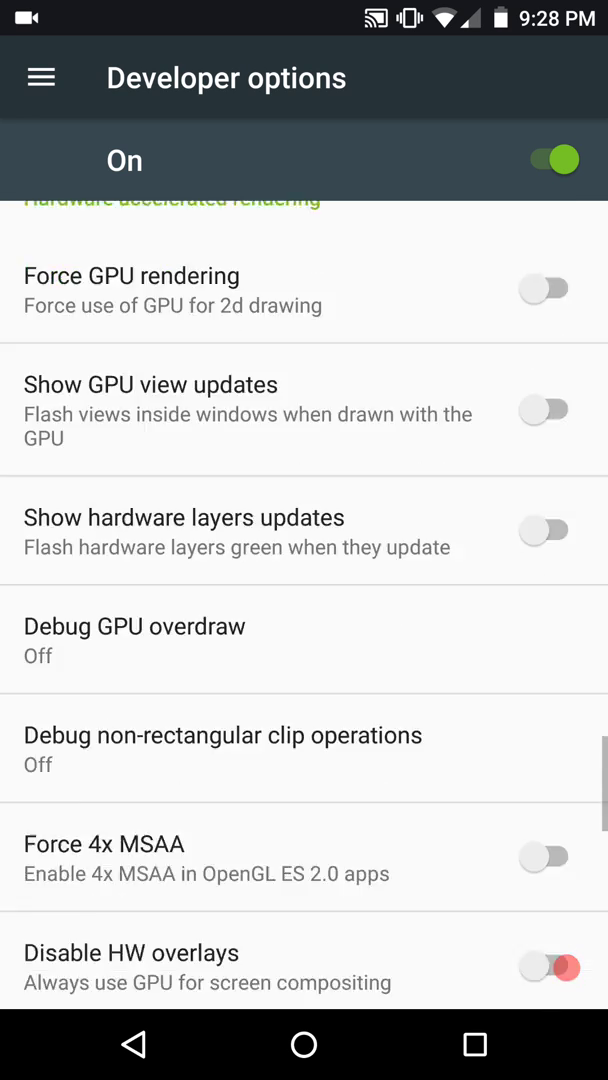
scroll("down", 3)
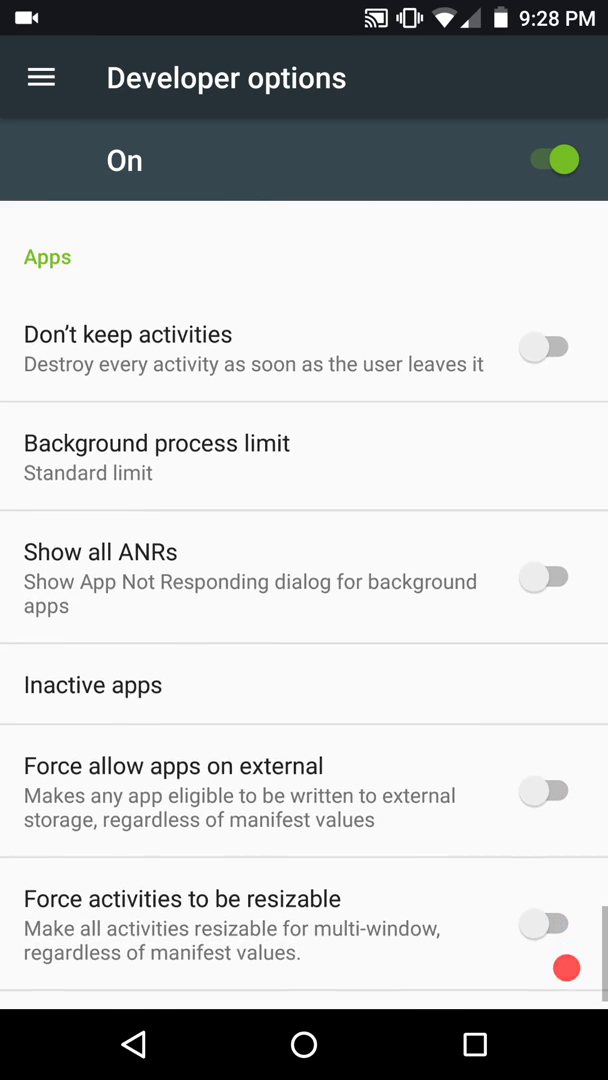
scroll("down", 3)
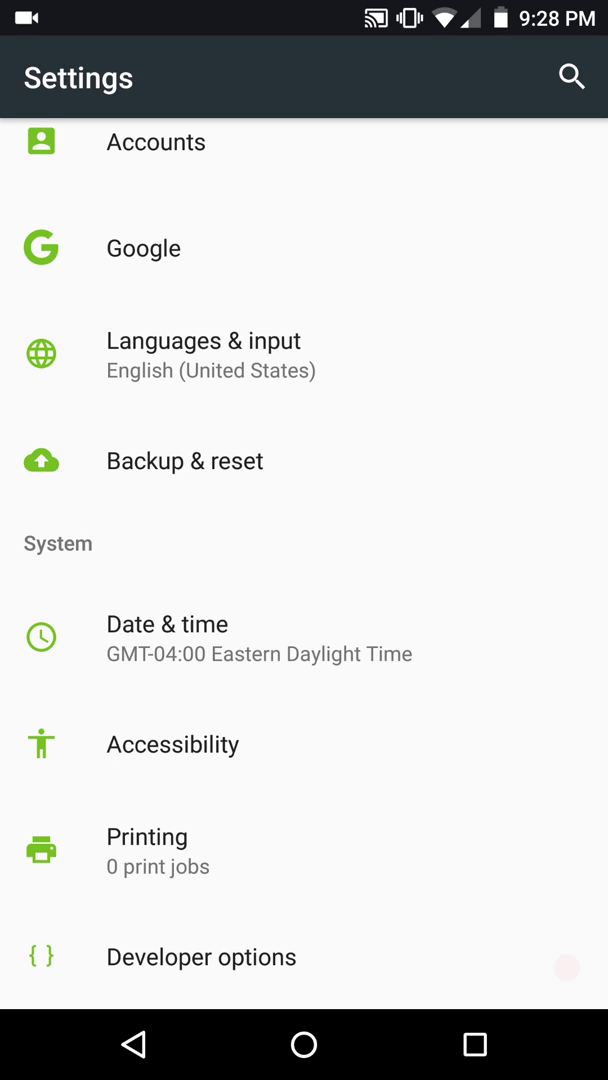
Exit Settings with the Home button, landing on the Paranoid Android launcher.
left_click(566, 967)
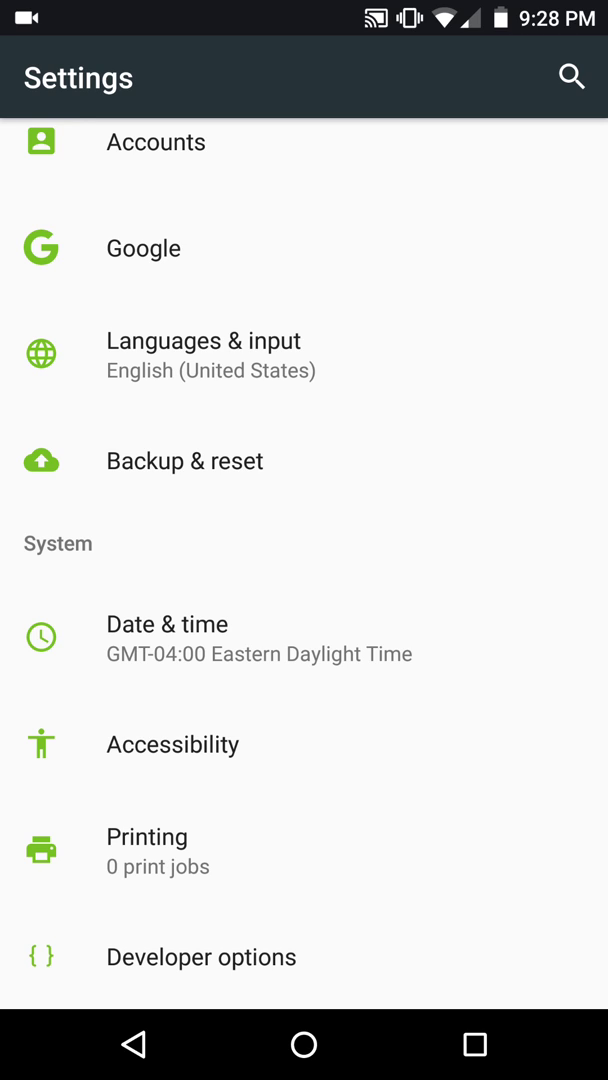
left_click(303, 1044)
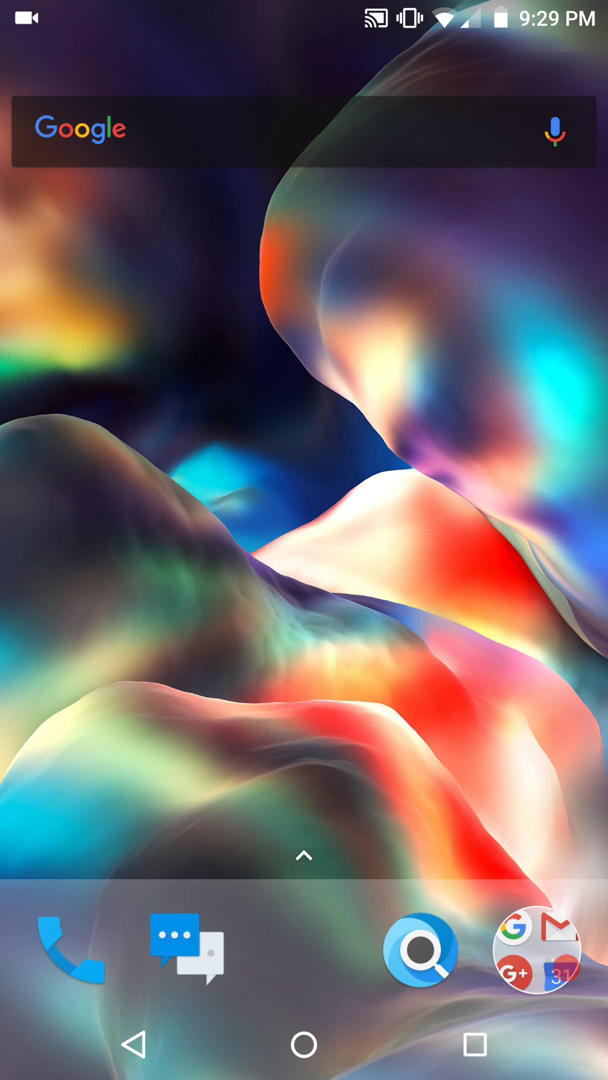
Open the launcher's app drawer, close it back to home, and open it again.
left_click(303, 856)
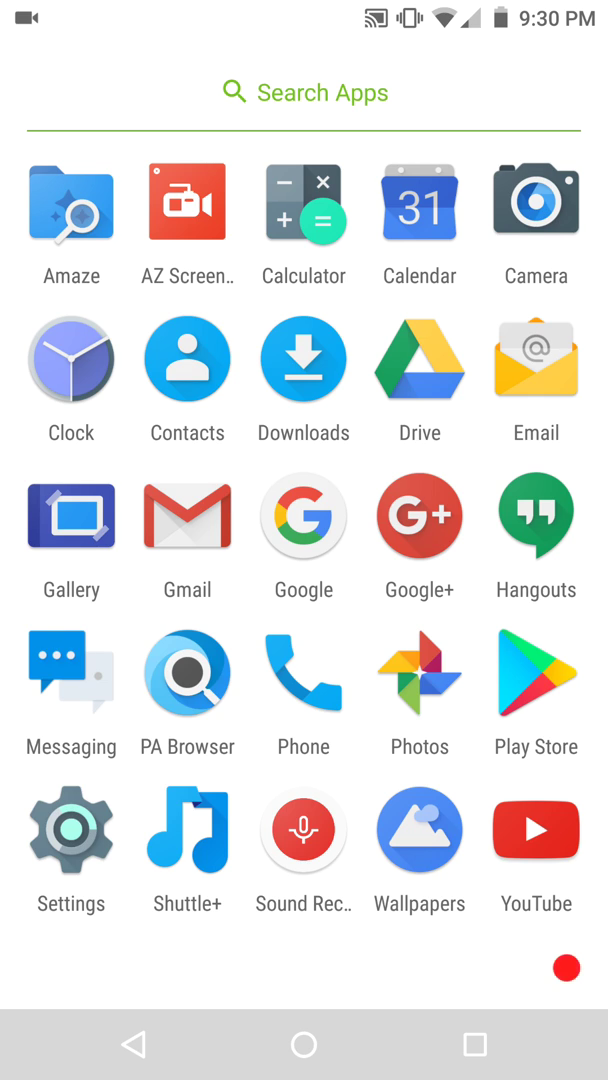
left_click(303, 1044)
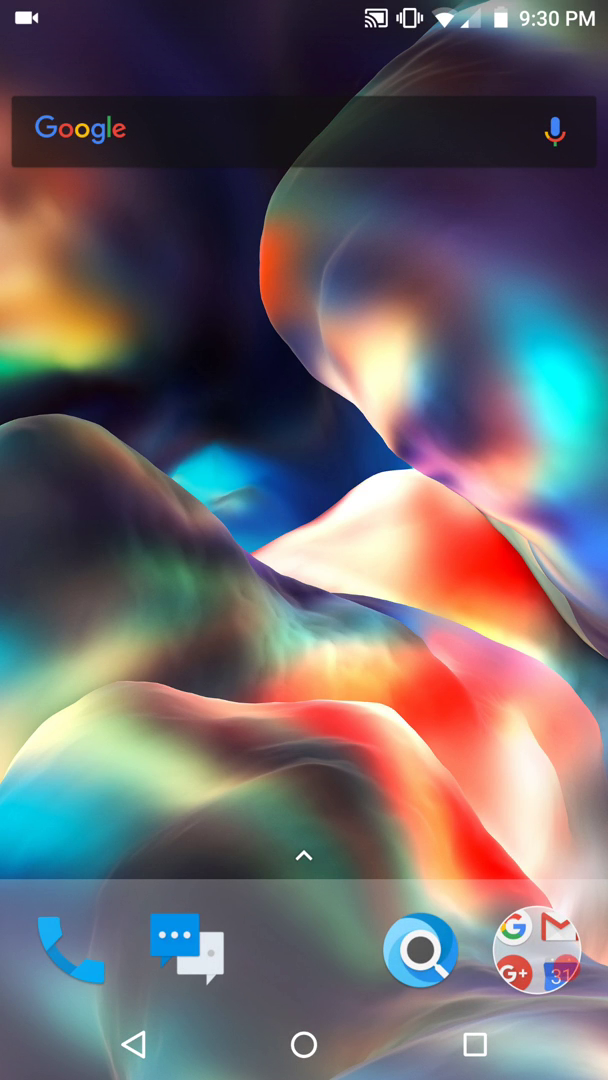
left_click(303, 855)
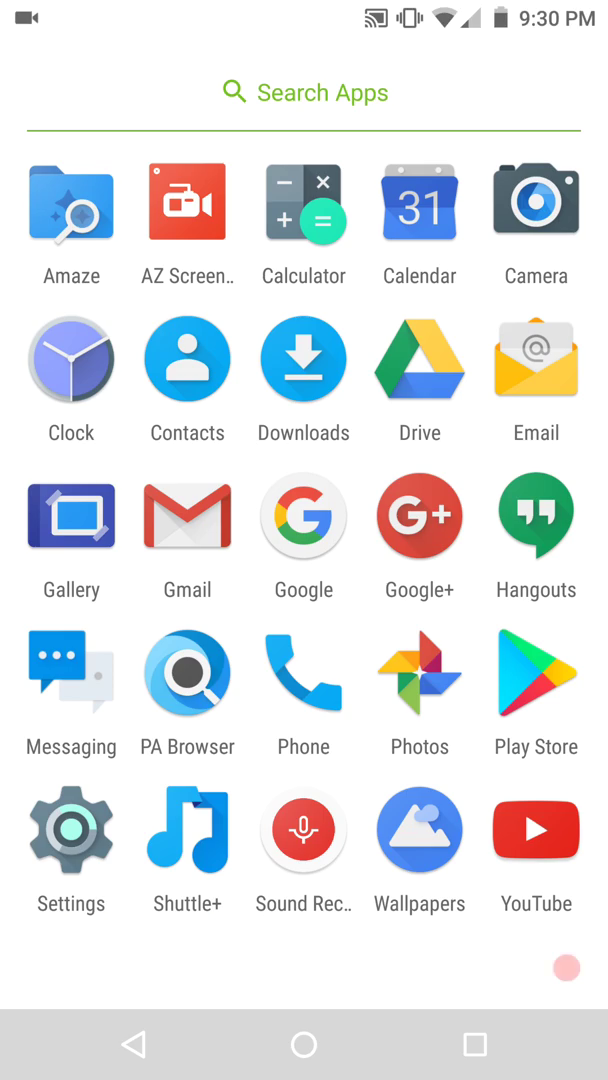
Open Settings, go into Display, and open Theme's Primary color picker.
left_click(303, 1044)
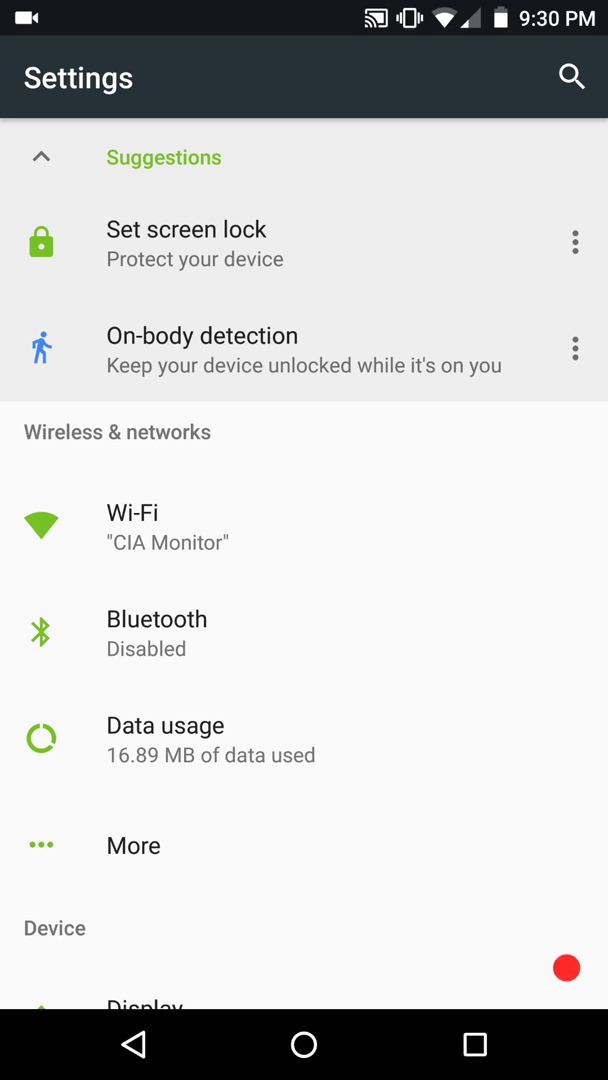
scroll("down", 3)
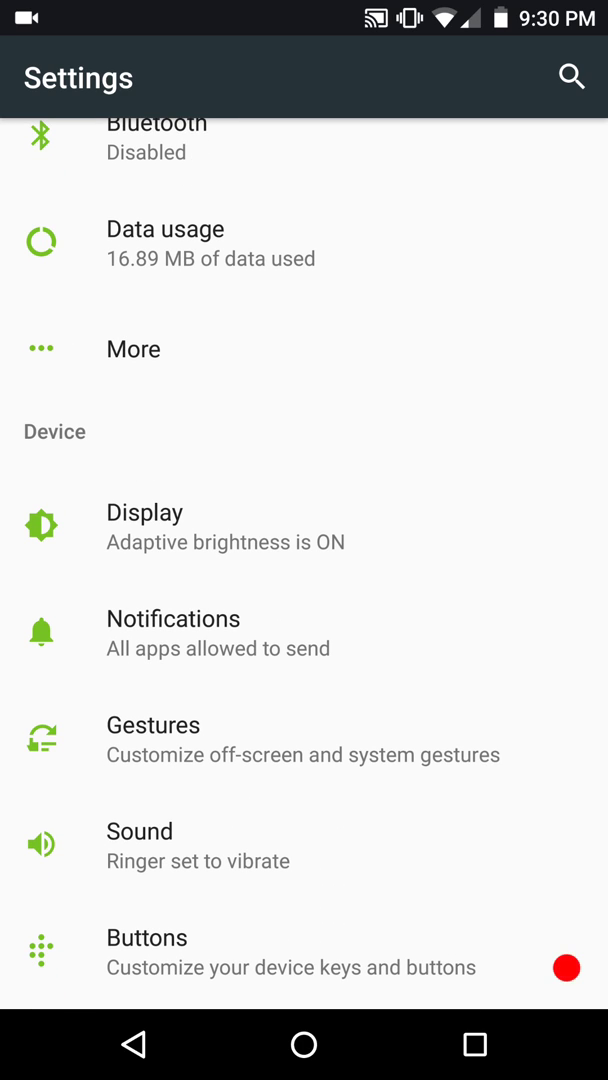
left_click(144, 525)
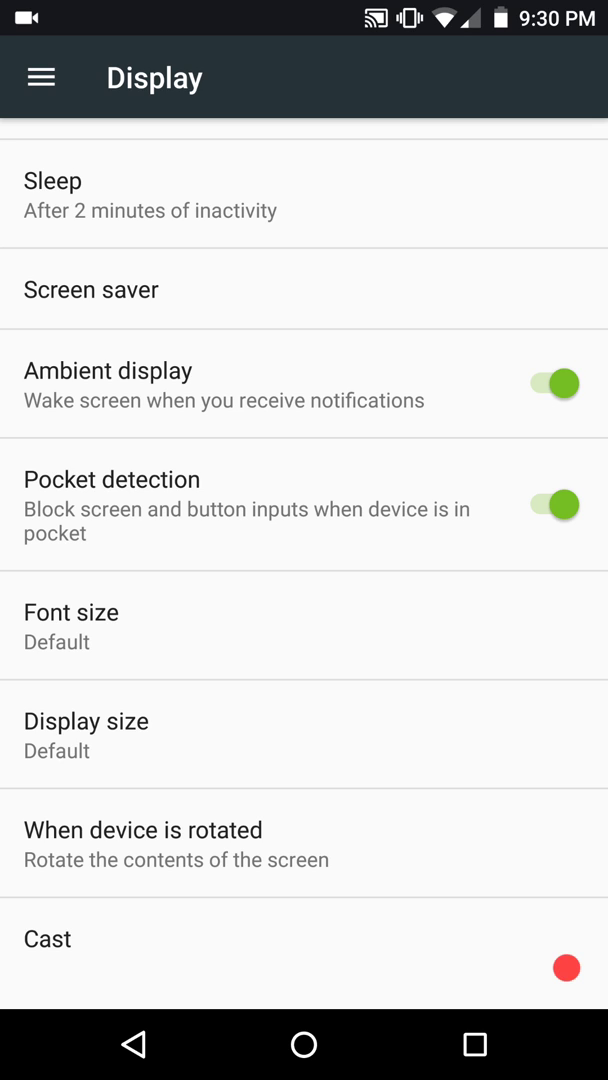
scroll("down", 3)
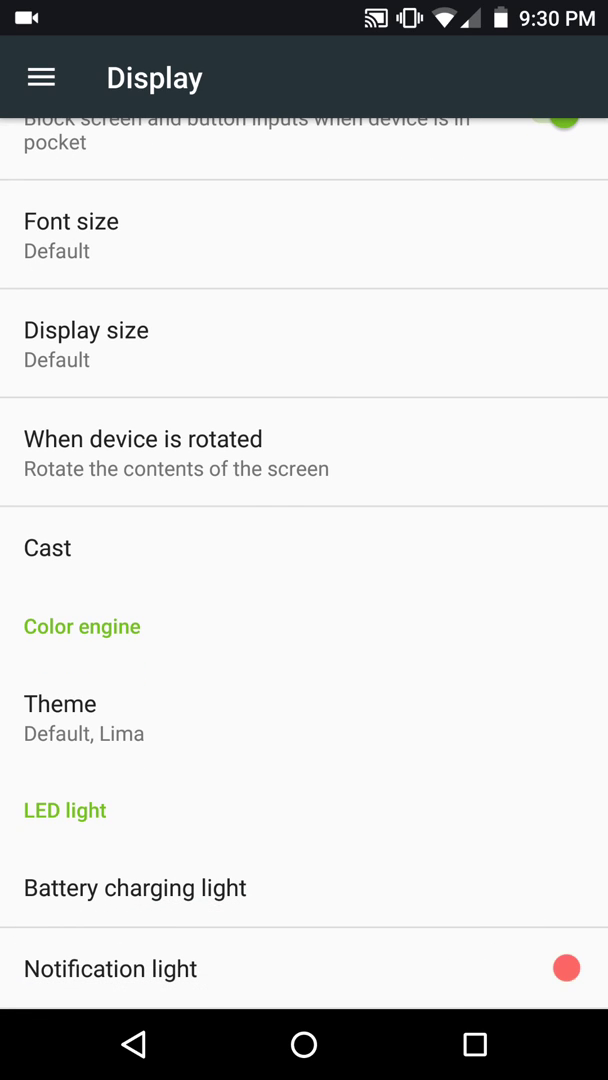
left_click(81, 626)
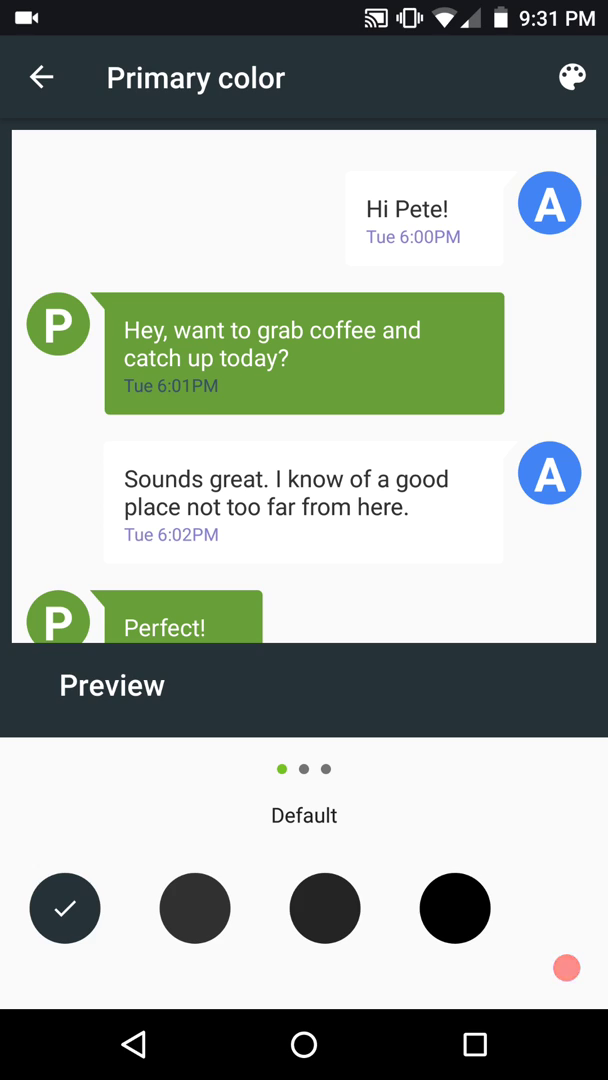
Choose a dark primary color and check the dark-themed app drawer from Home.
left_click(454, 908)
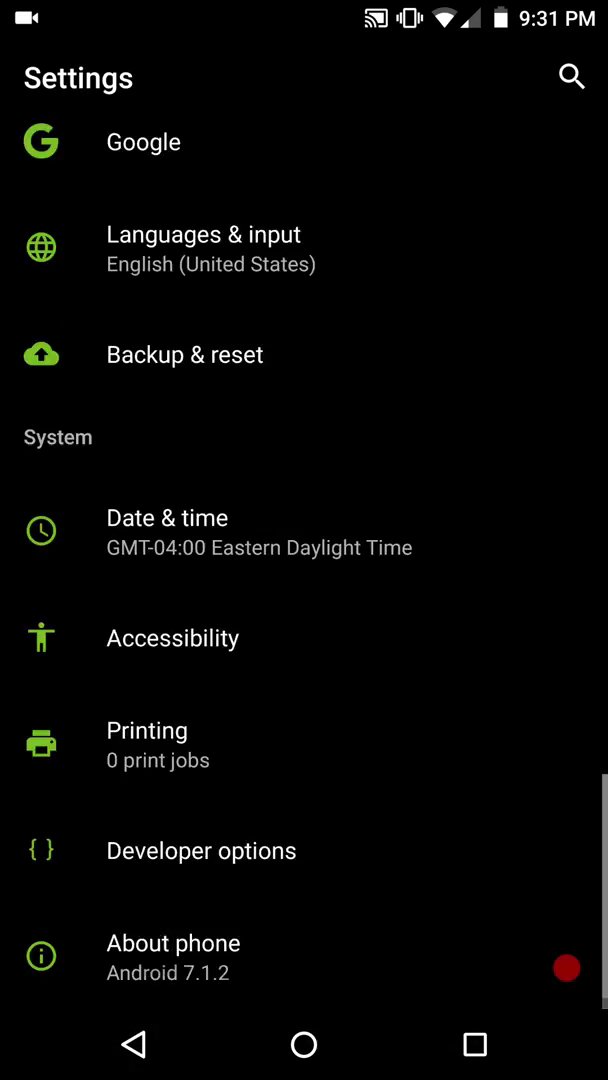
left_click(303, 1044)
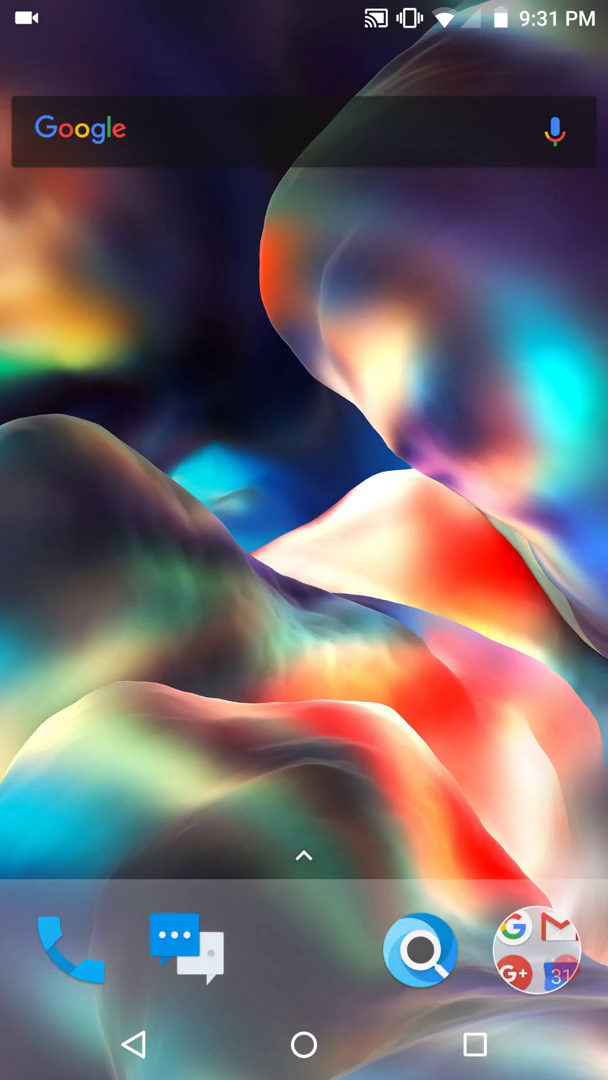
left_click(304, 855)
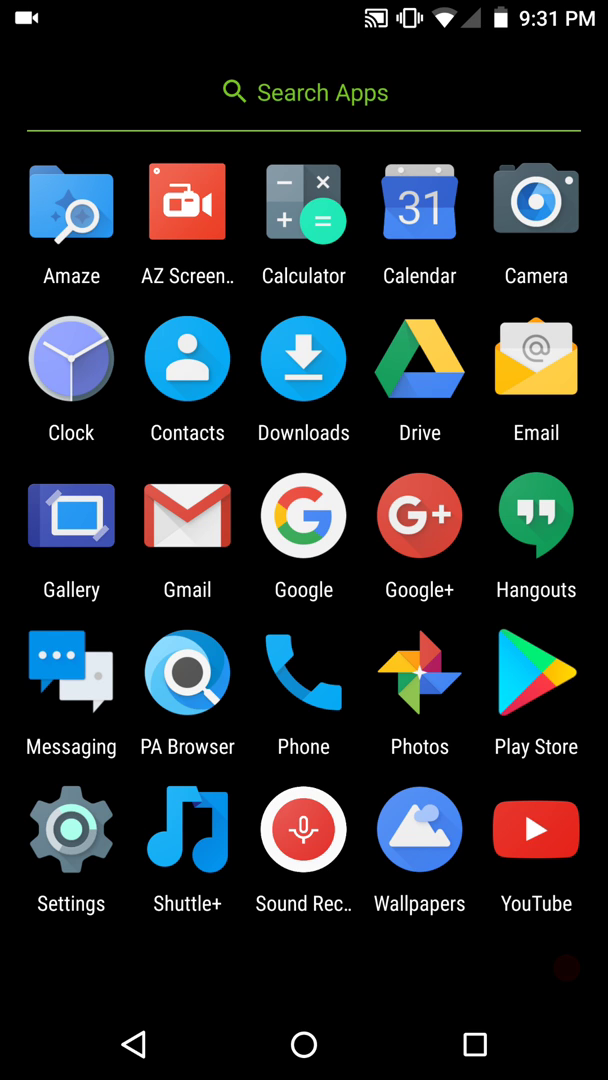
left_click(303, 1044)
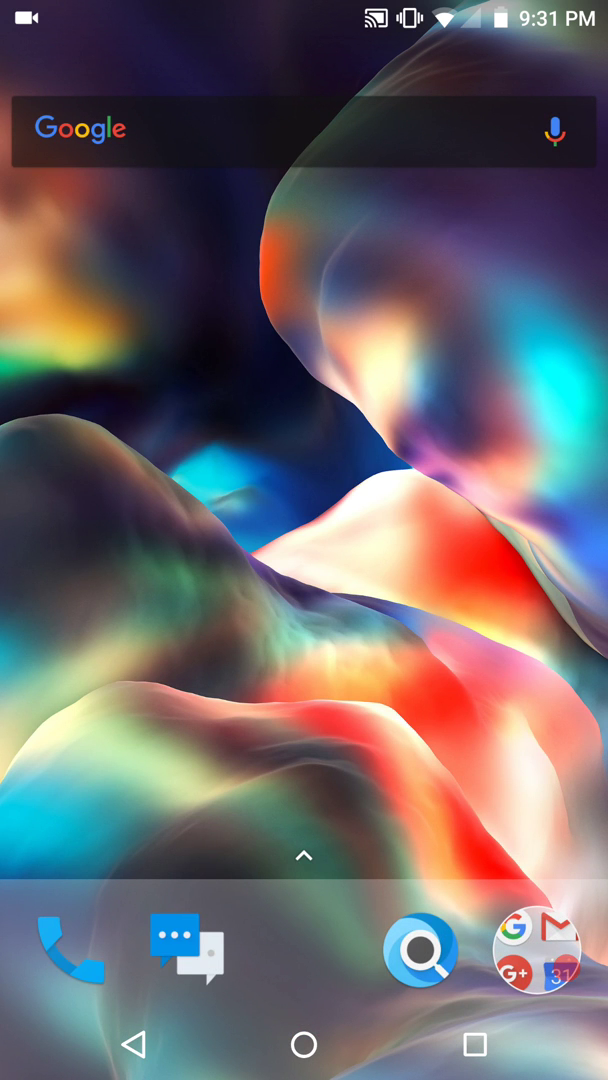
Open the Google apps folder and launch PA Browser.
left_click(420, 950)
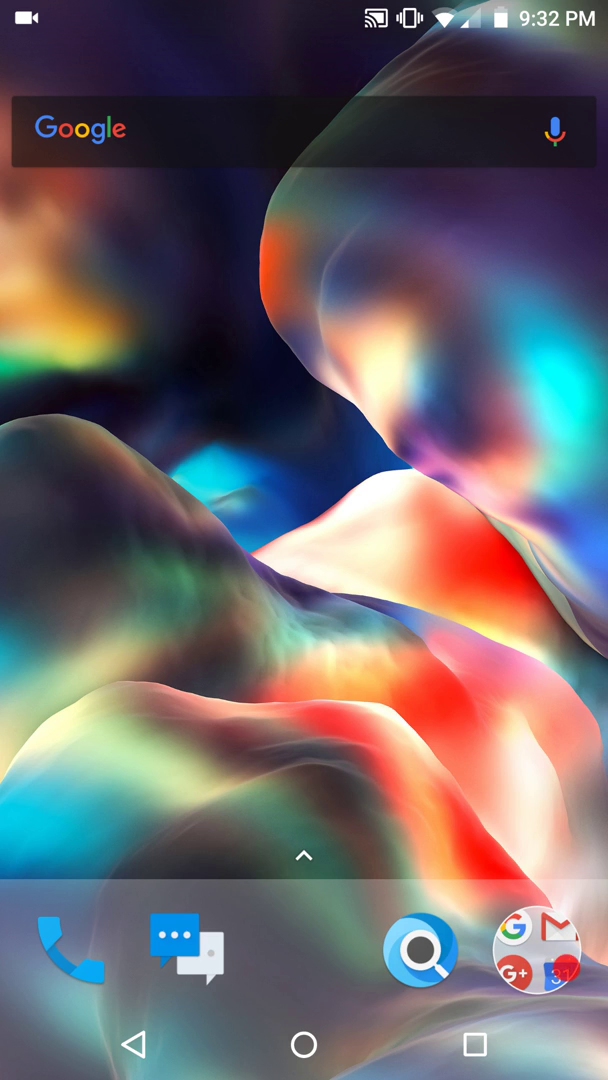
left_click(532, 948)
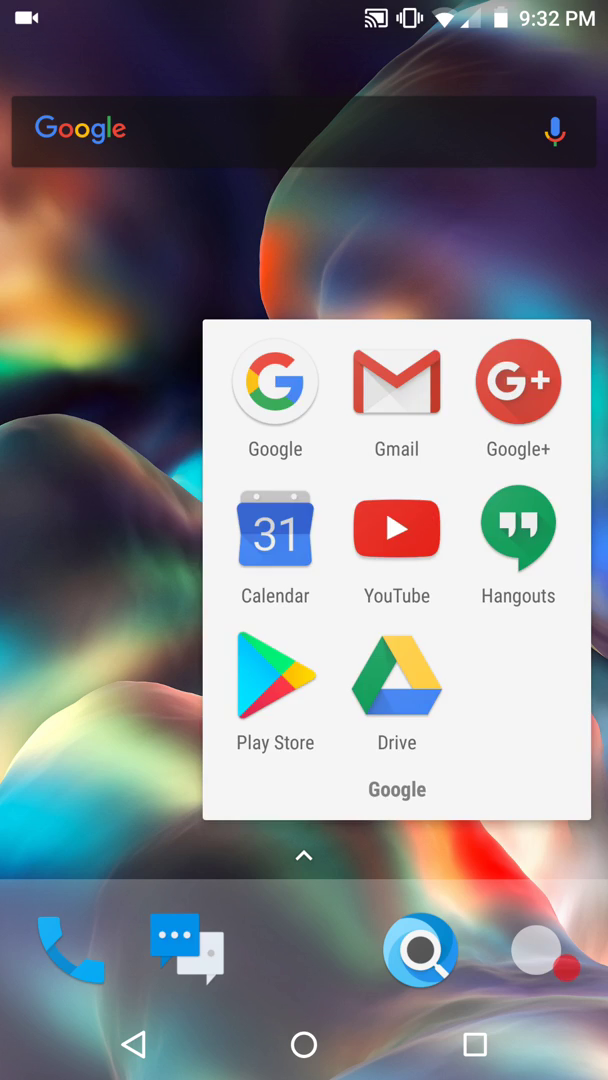
left_click(304, 855)
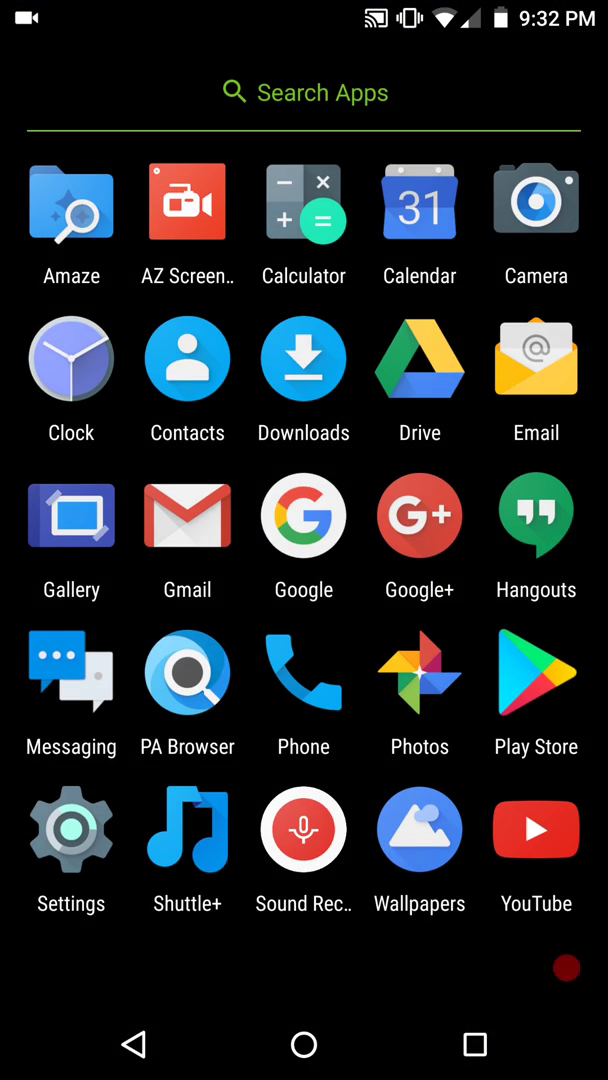
left_click(187, 672)
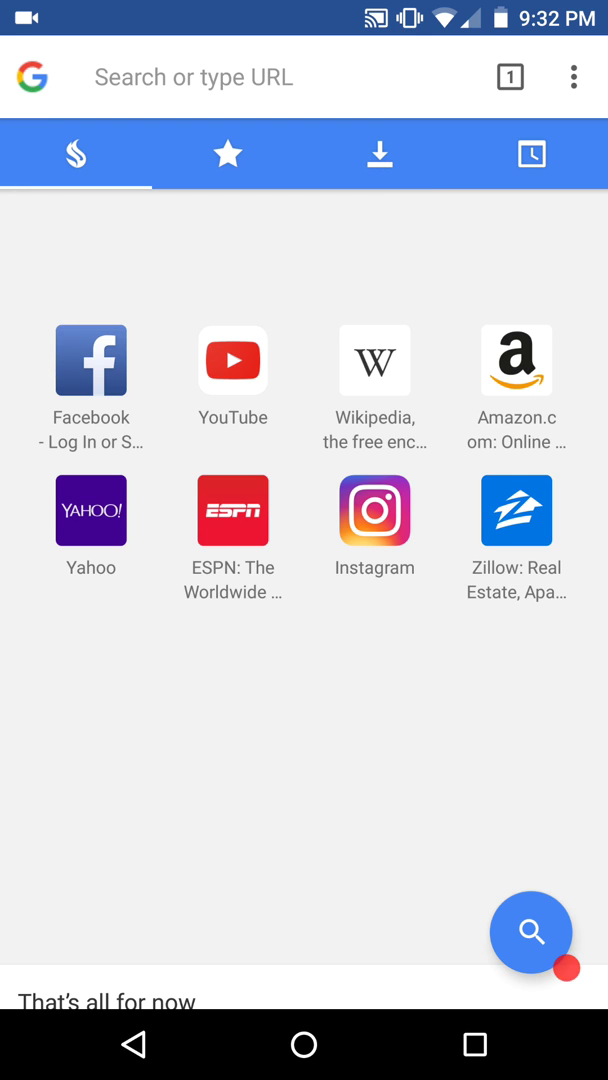
left_click(303, 1044)
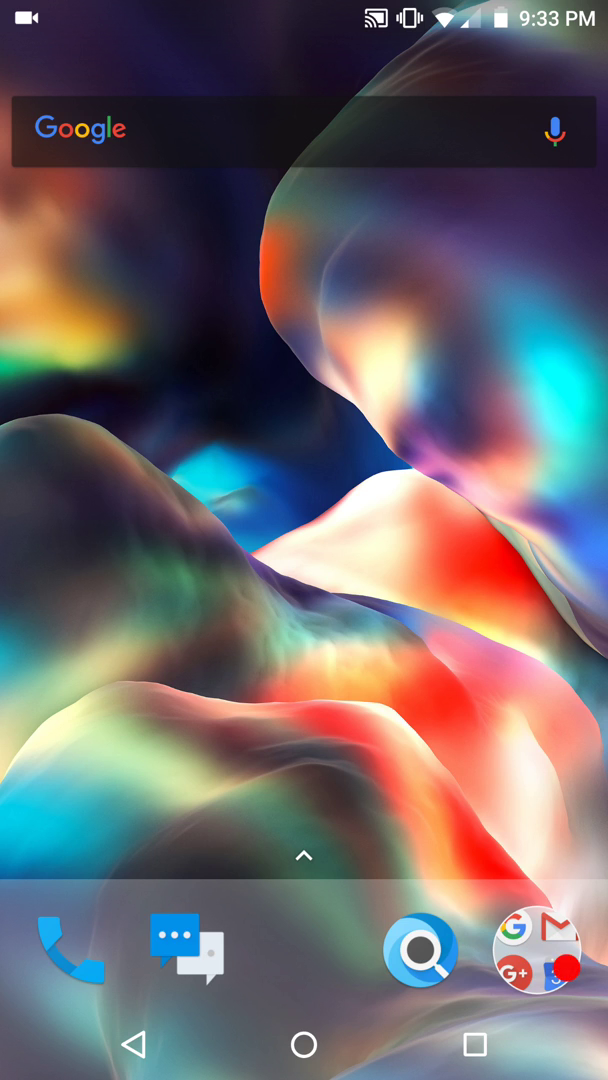
Open the app drawer to list all installed apps in the dark theme.
left_click(304, 856)
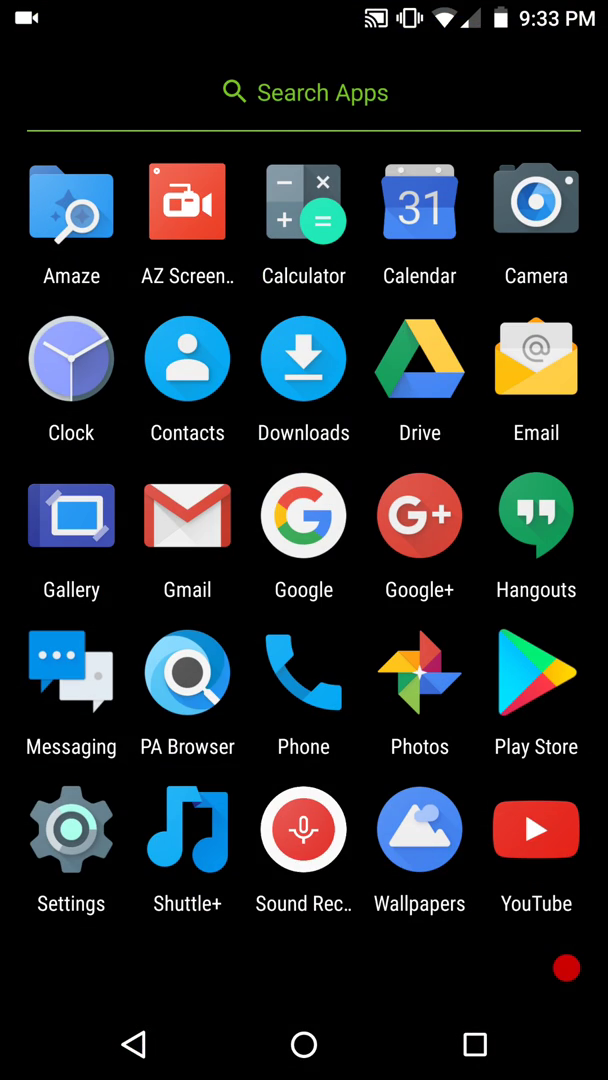